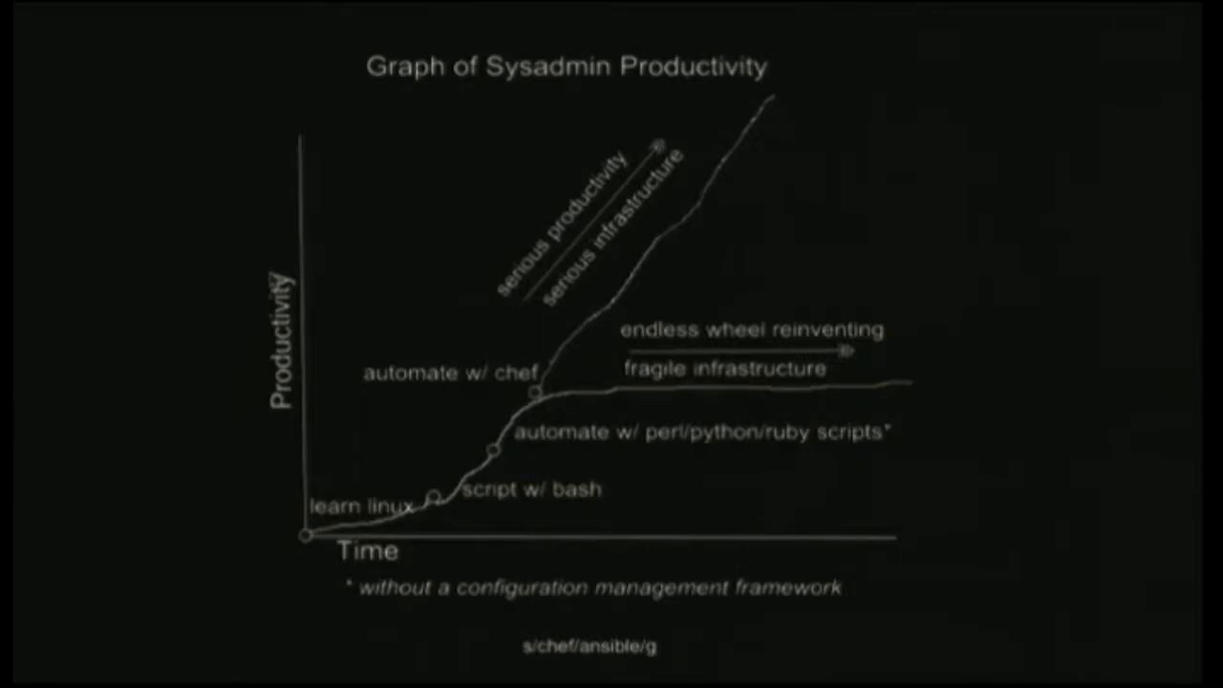
pyautogui.moveTo(275, 279)
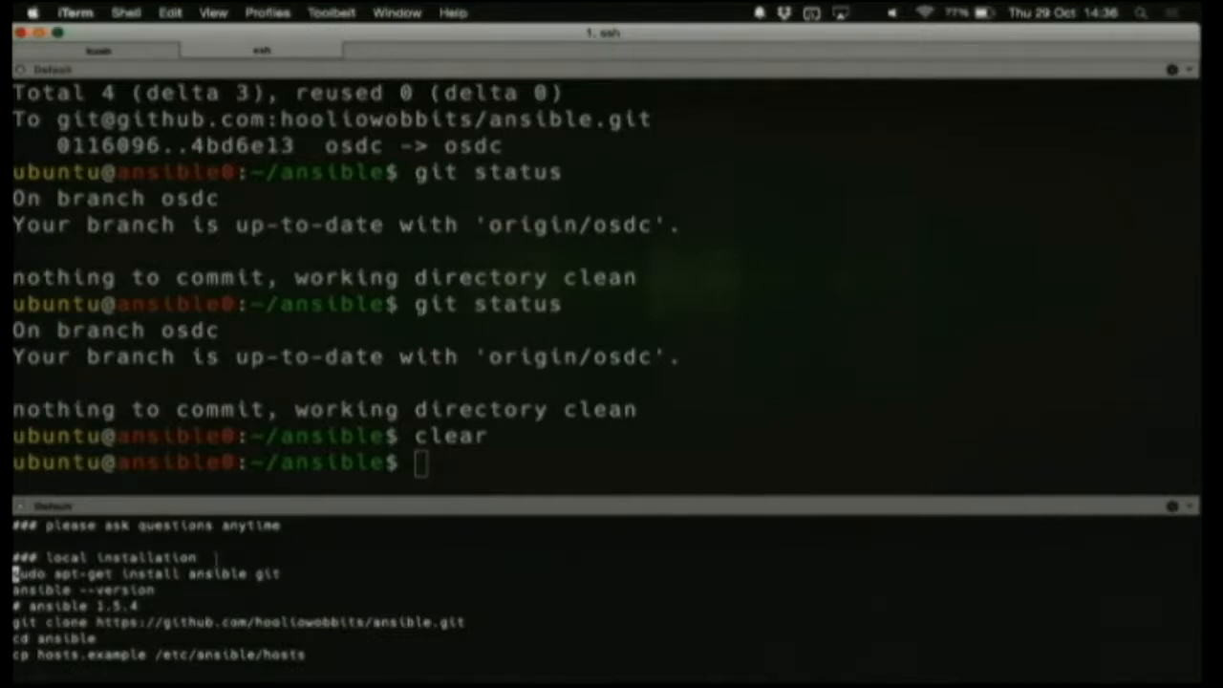
# List the ansible directory with ls -l, showing the playbooks, hosts.example, tasks and templates
pyautogui.doubleClick(143, 573)
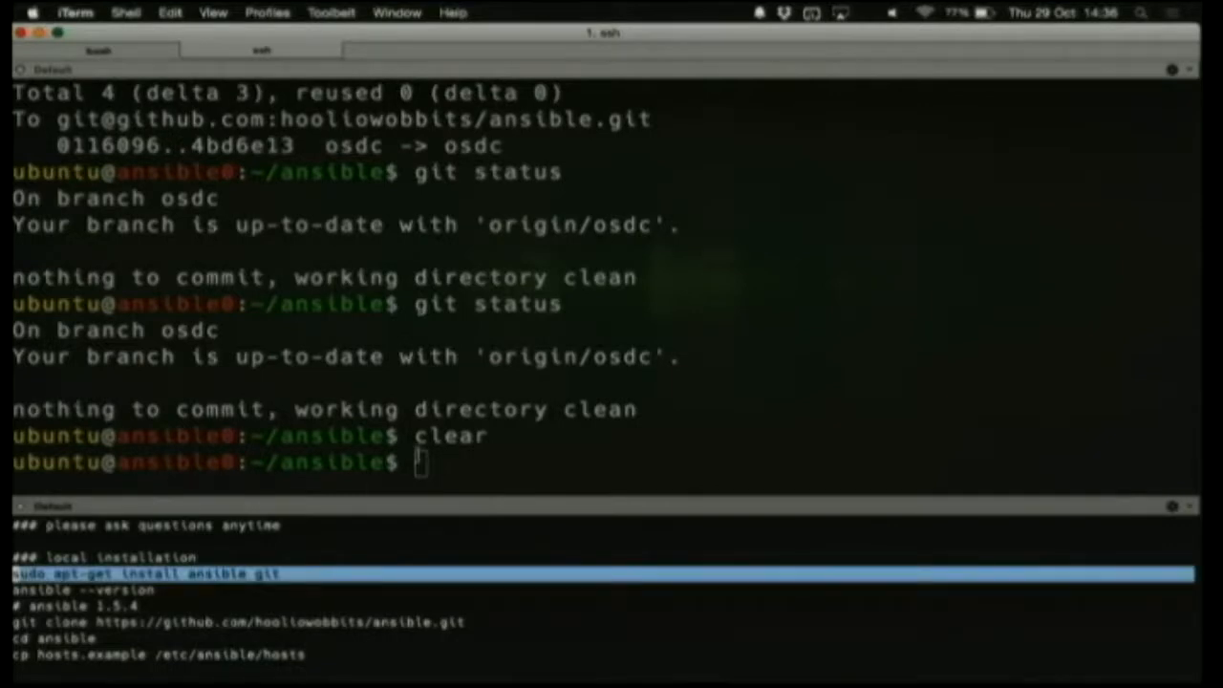
pyautogui.moveTo(352, 524)
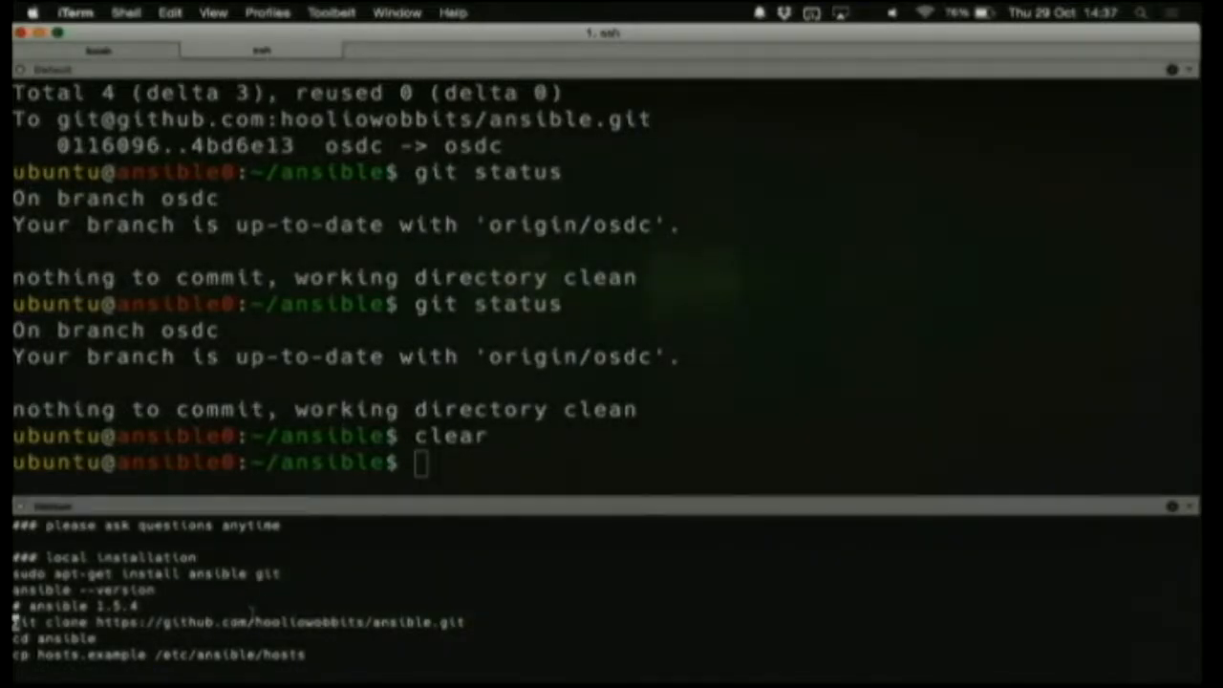
pyautogui.write('ls -l')
pyautogui.write('vi /etc/ansible/hosts')
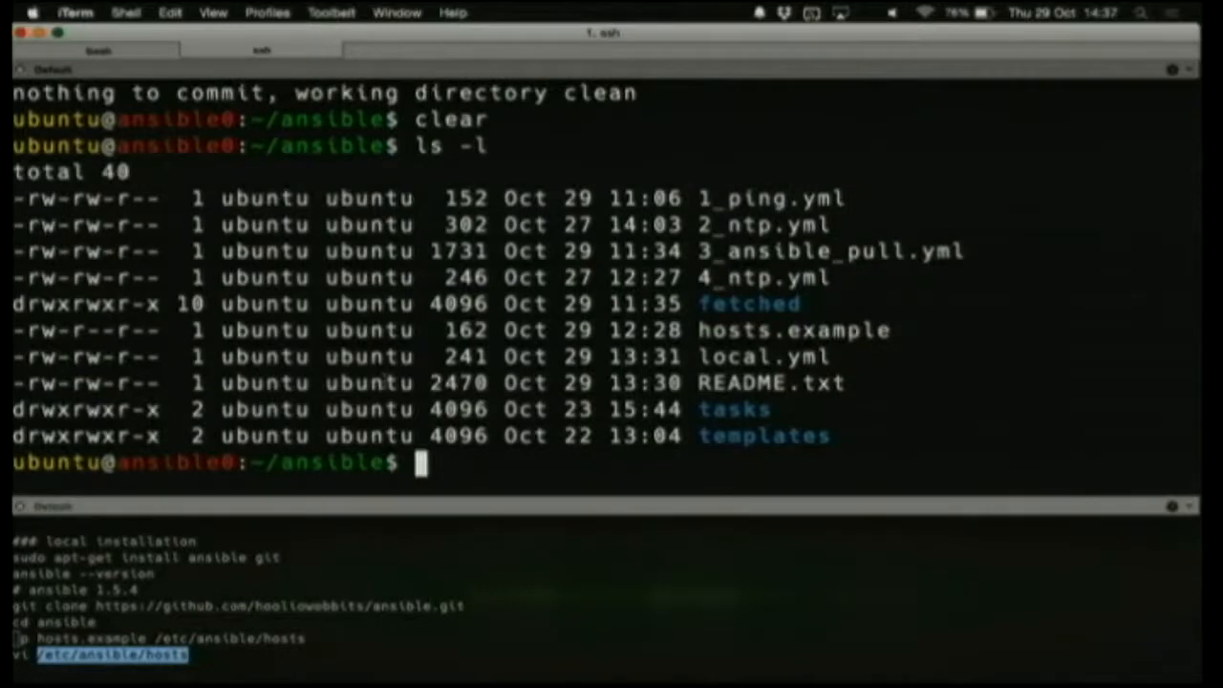
# Print the /etc/ansible/hosts inventory with its push, pull and role mode host groups
pyautogui.write('v')
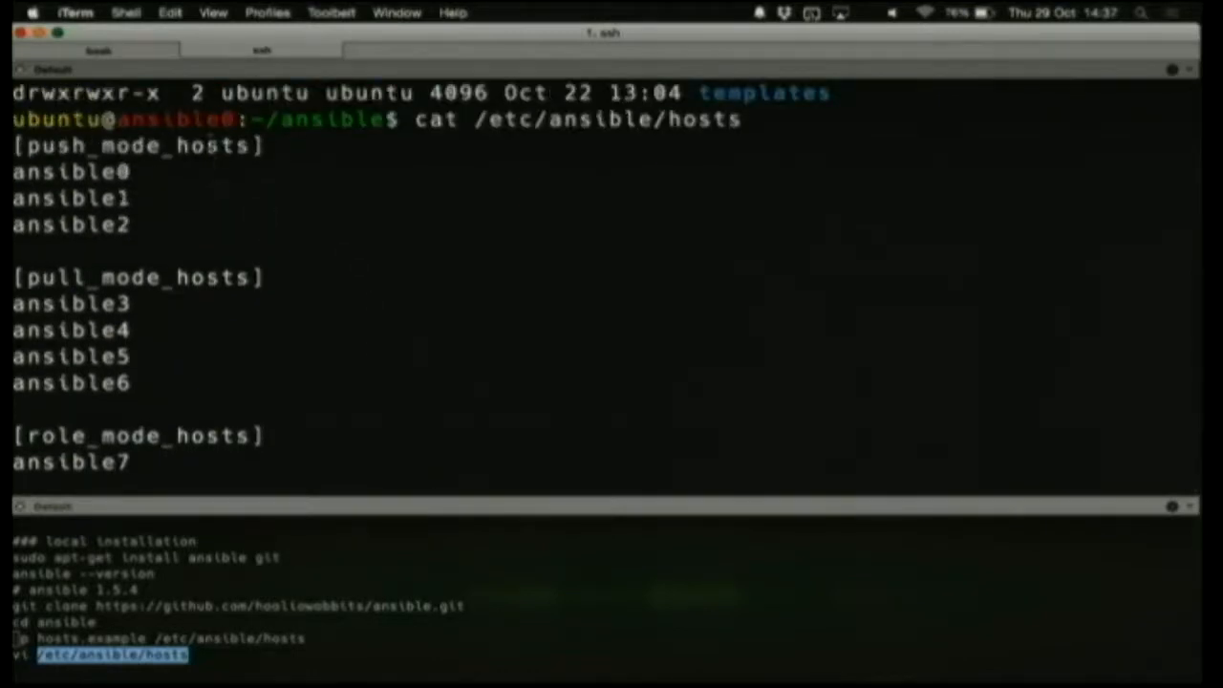
pyautogui.doubleClick(137, 145)
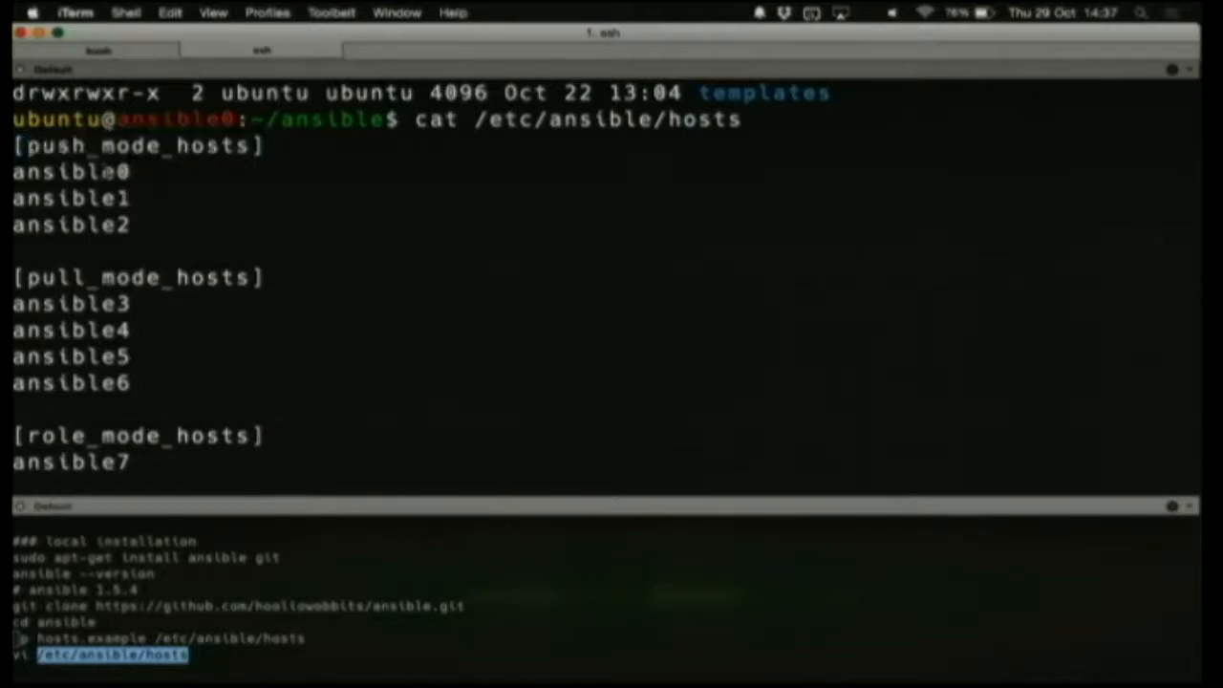
pyautogui.doubleClick(69, 172)
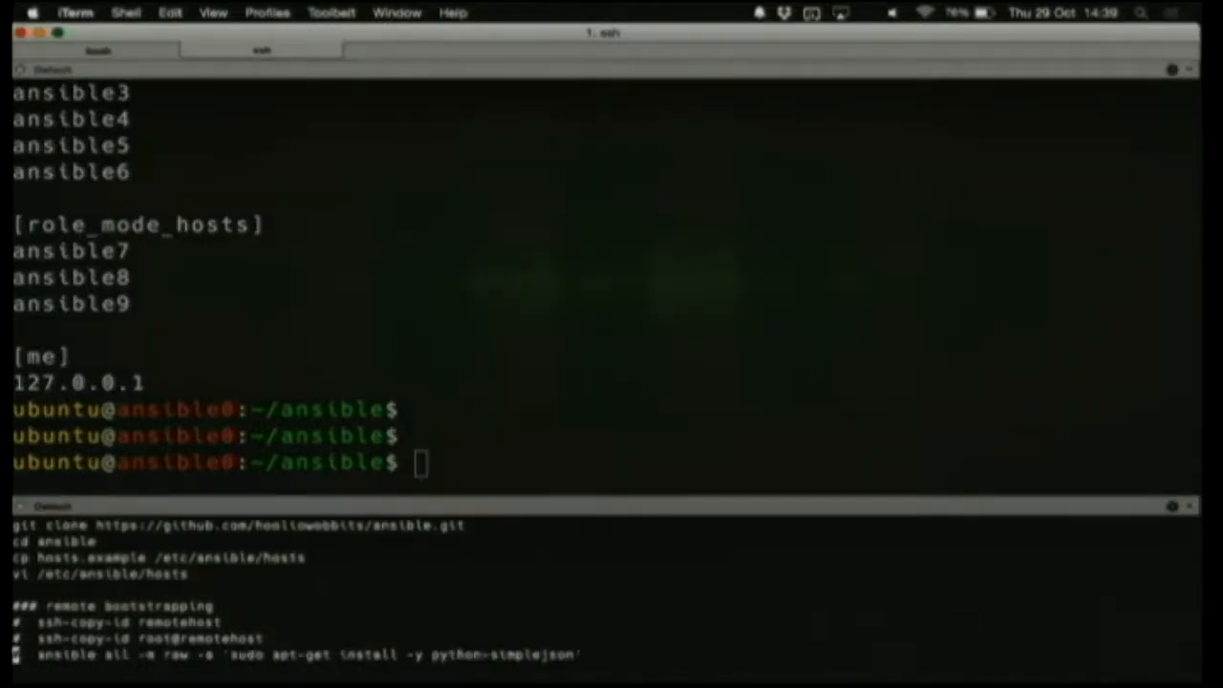
# Scroll the notes pane past the raw bootstrap command down to the command module section
pyautogui.scroll(-3)
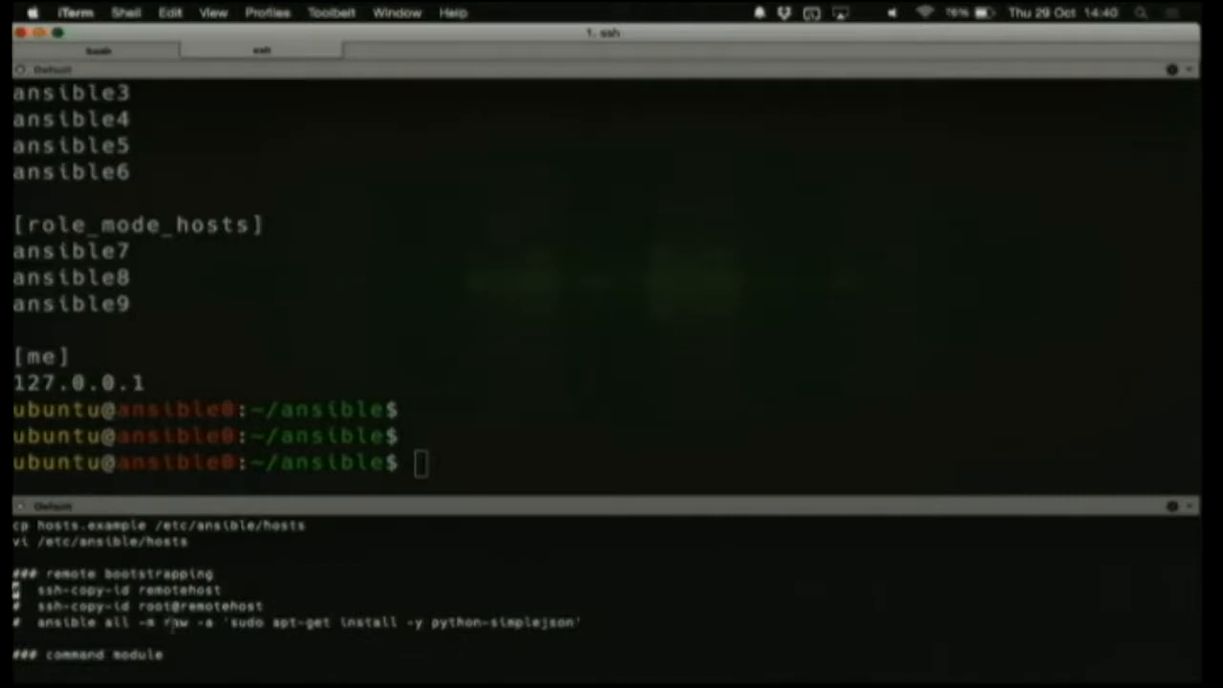
pyautogui.doubleClick(176, 623)
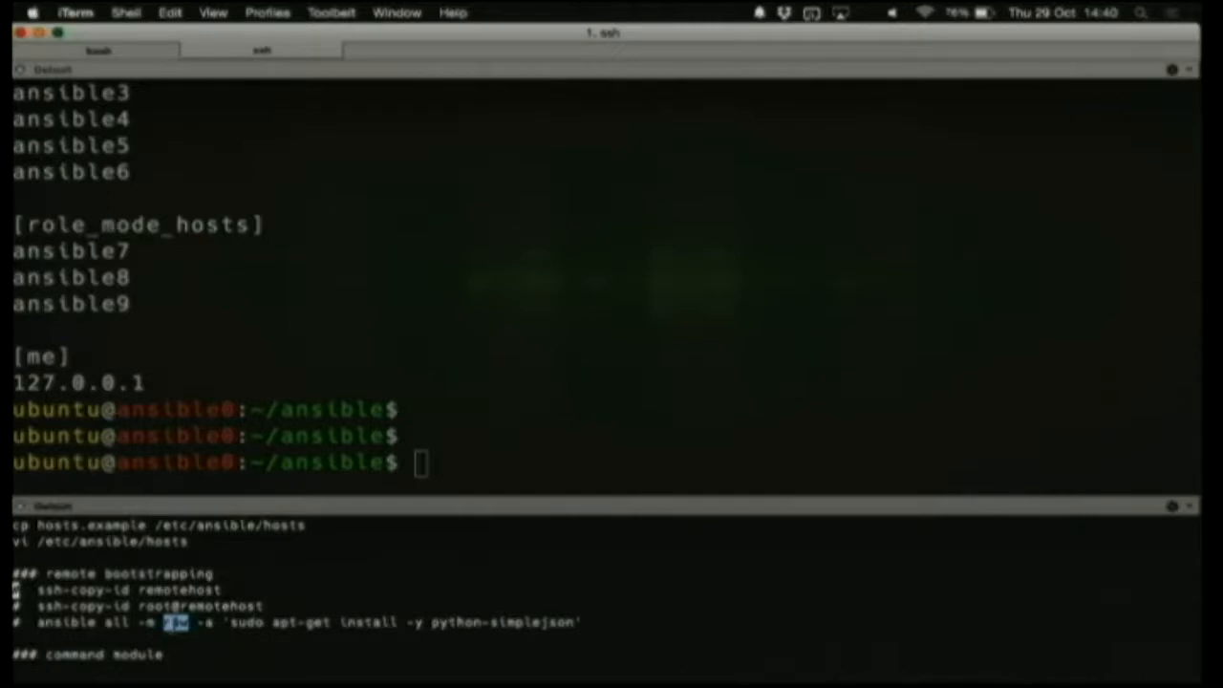
pyautogui.scroll(-3)
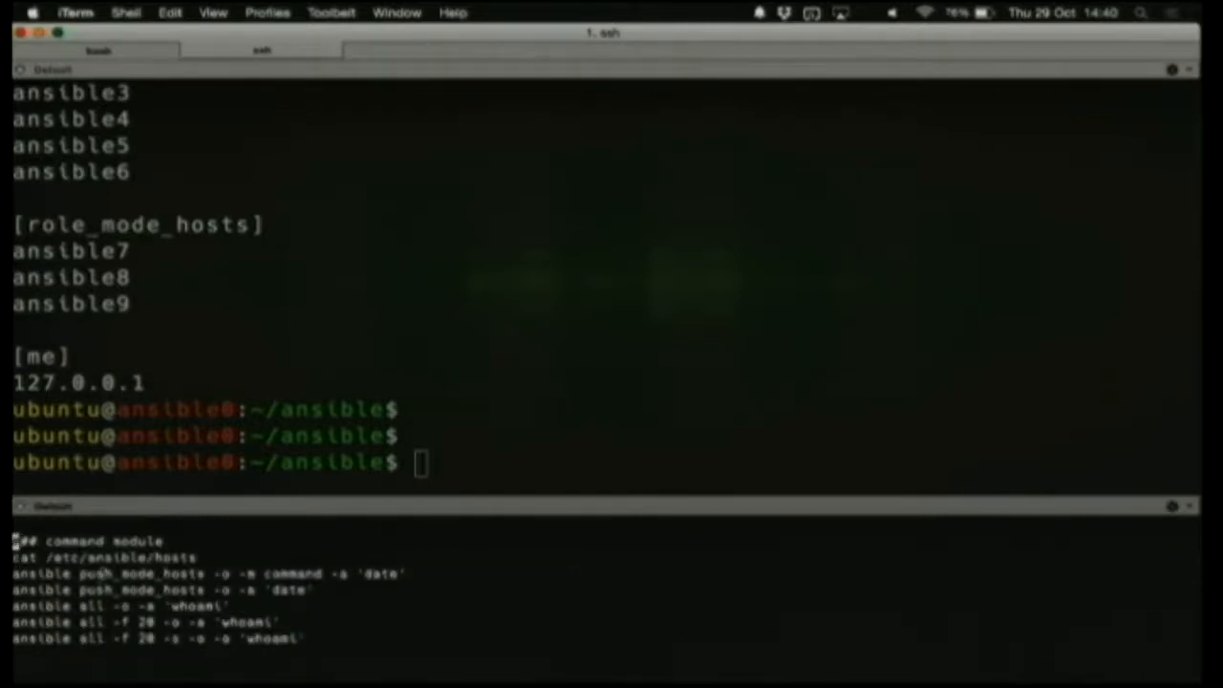
# Copy the 'ansible push_mode_hosts -o -m command -a date' line to the shell prompt
pyautogui.doubleClick(105, 556)
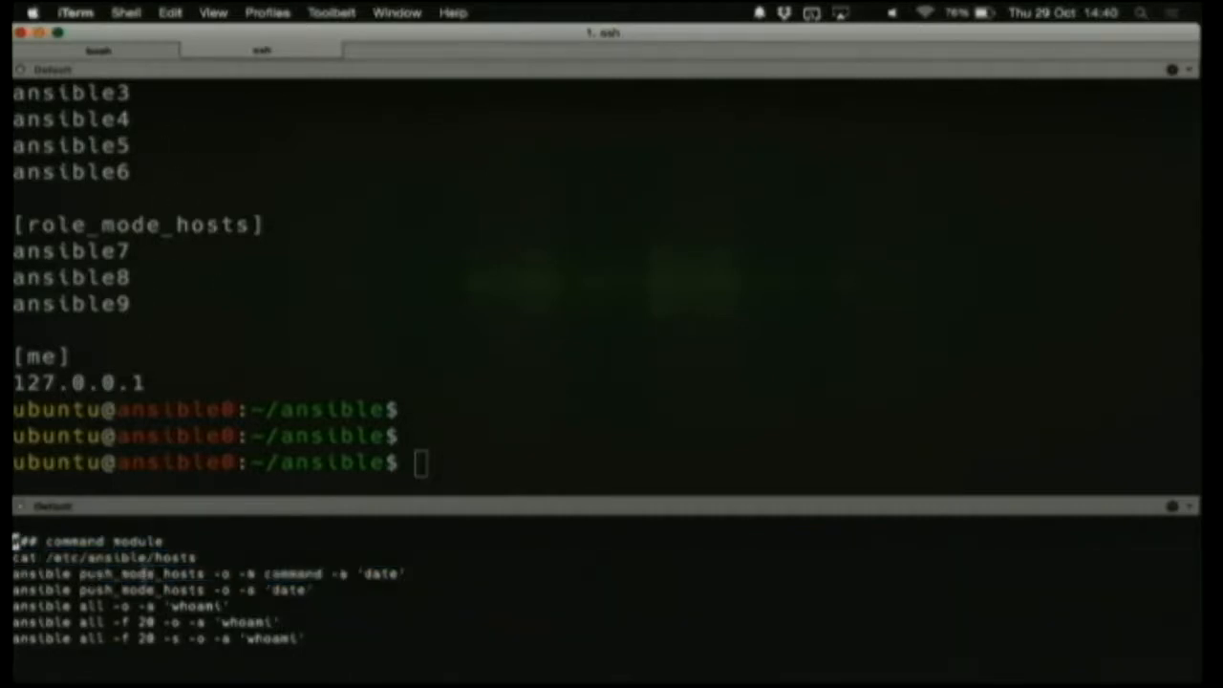
pyautogui.doubleClick(40, 573)
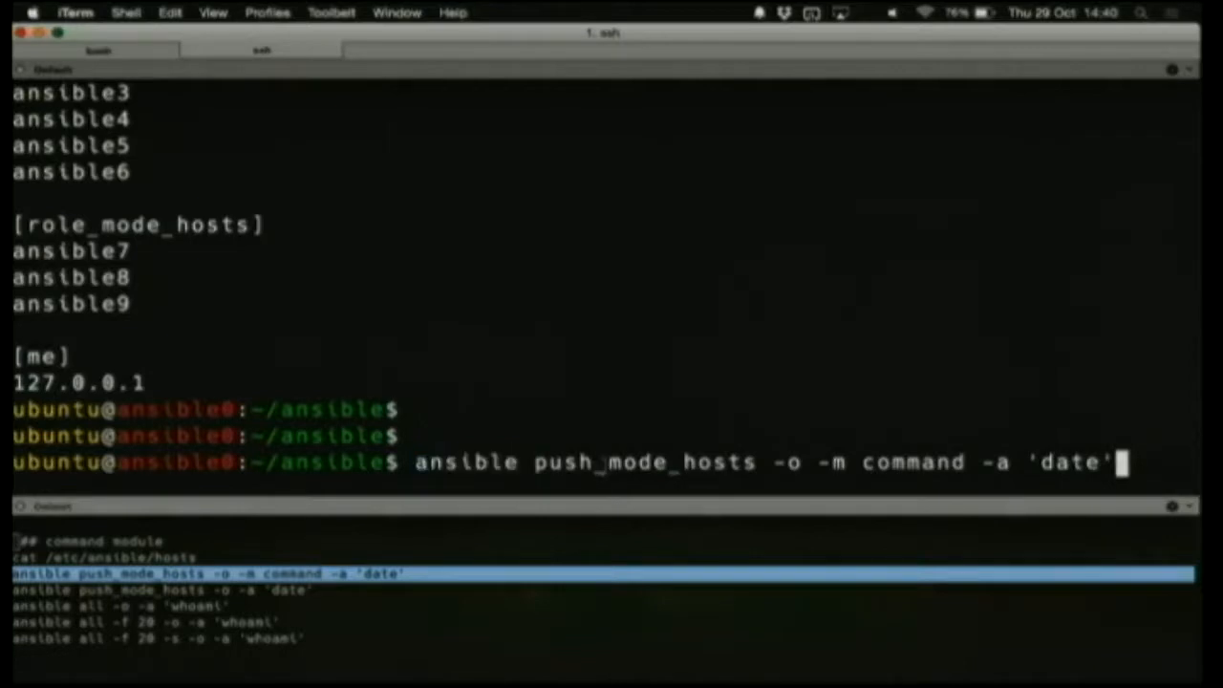
# Run ansible push_mode_hosts -m command -a 'date' so ansible0, ansible1 and ansible2 report their date
pyautogui.doubleClick(646, 463)
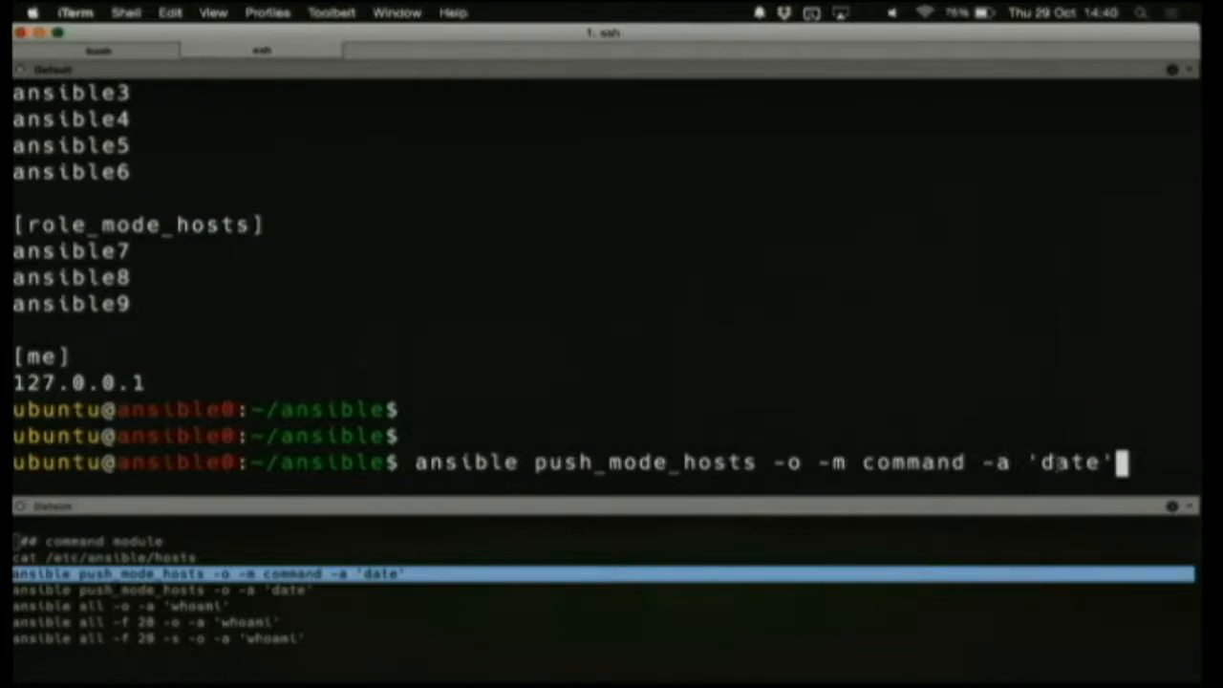
pyautogui.doubleClick(1070, 463)
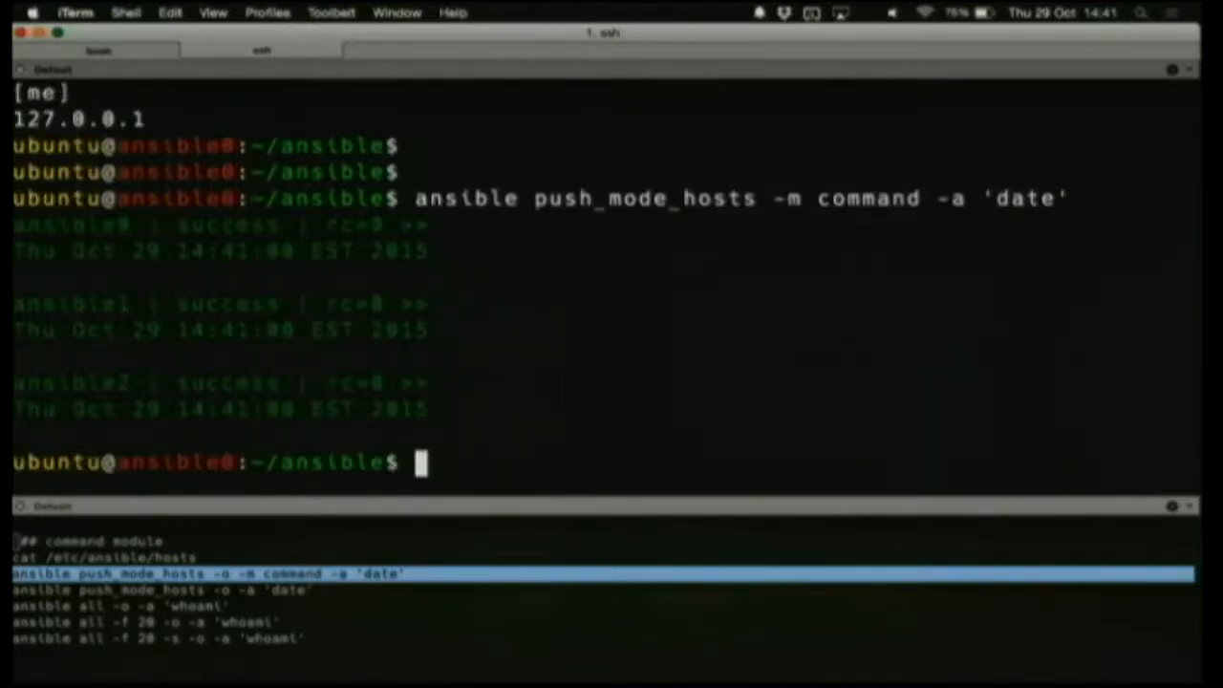
pyautogui.moveTo(552, 340)
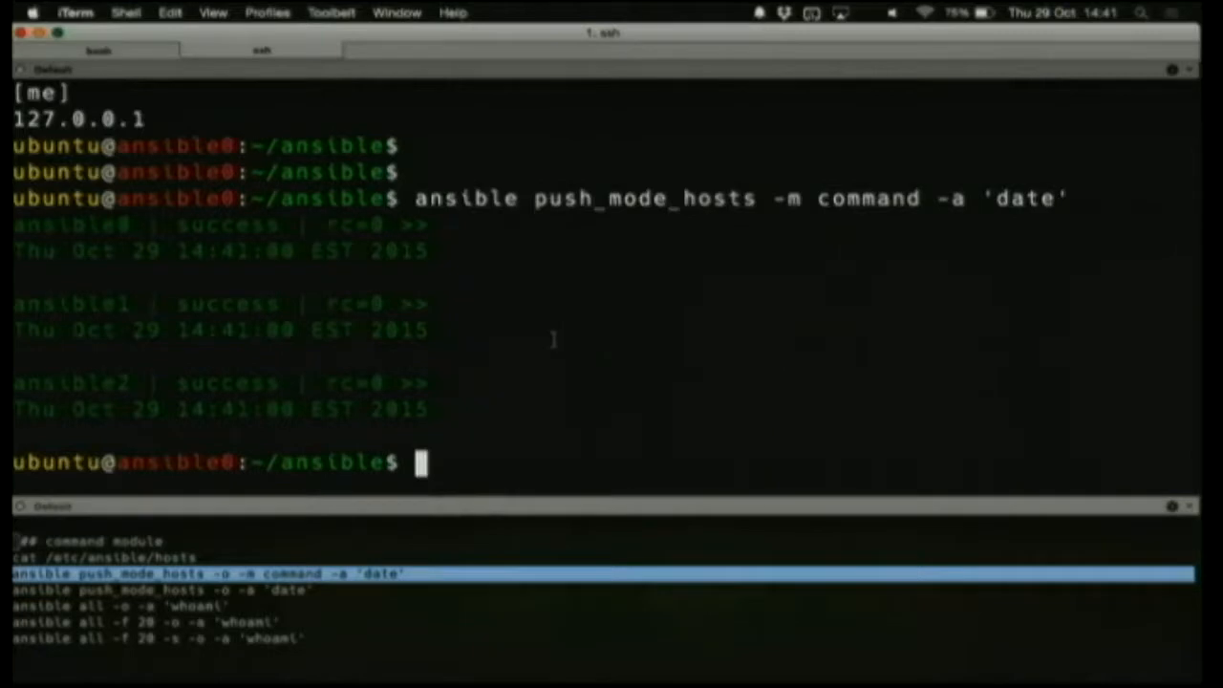
pyautogui.moveTo(130, 268)
pyautogui.write("ansible push_mode_hosts -o -m command -a 'date'")
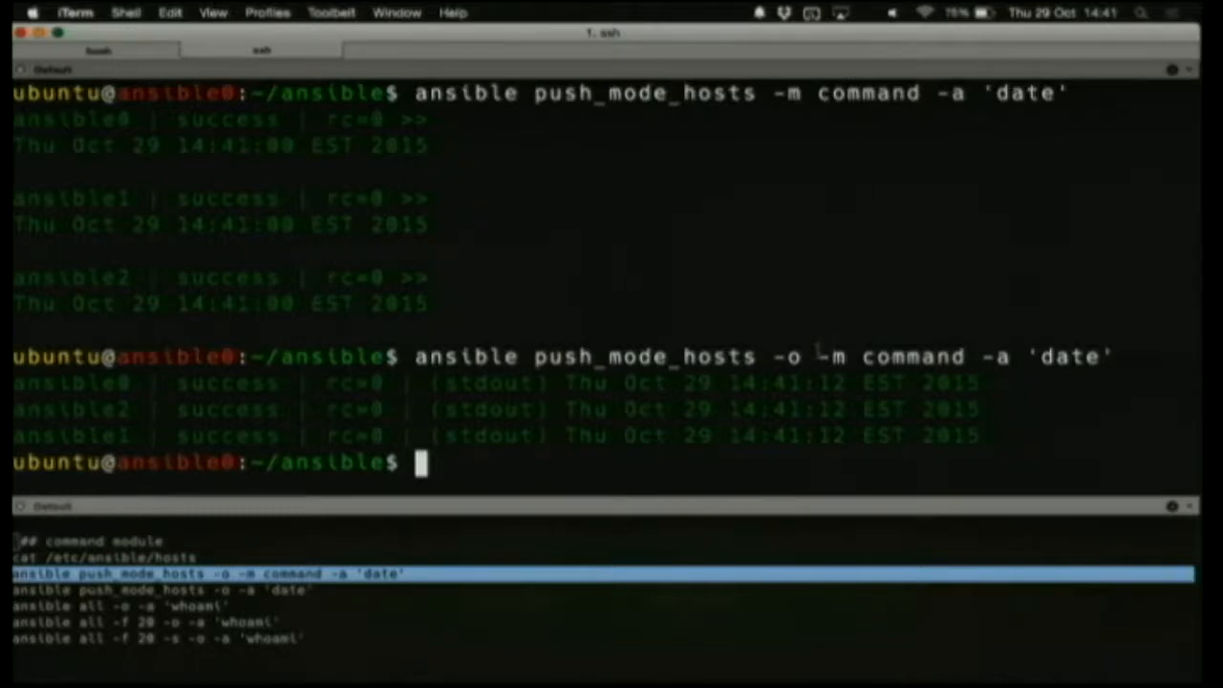
# Rerun the date command on push_mode_hosts with -o, with and without naming the command module
pyautogui.doubleClick(891, 358)
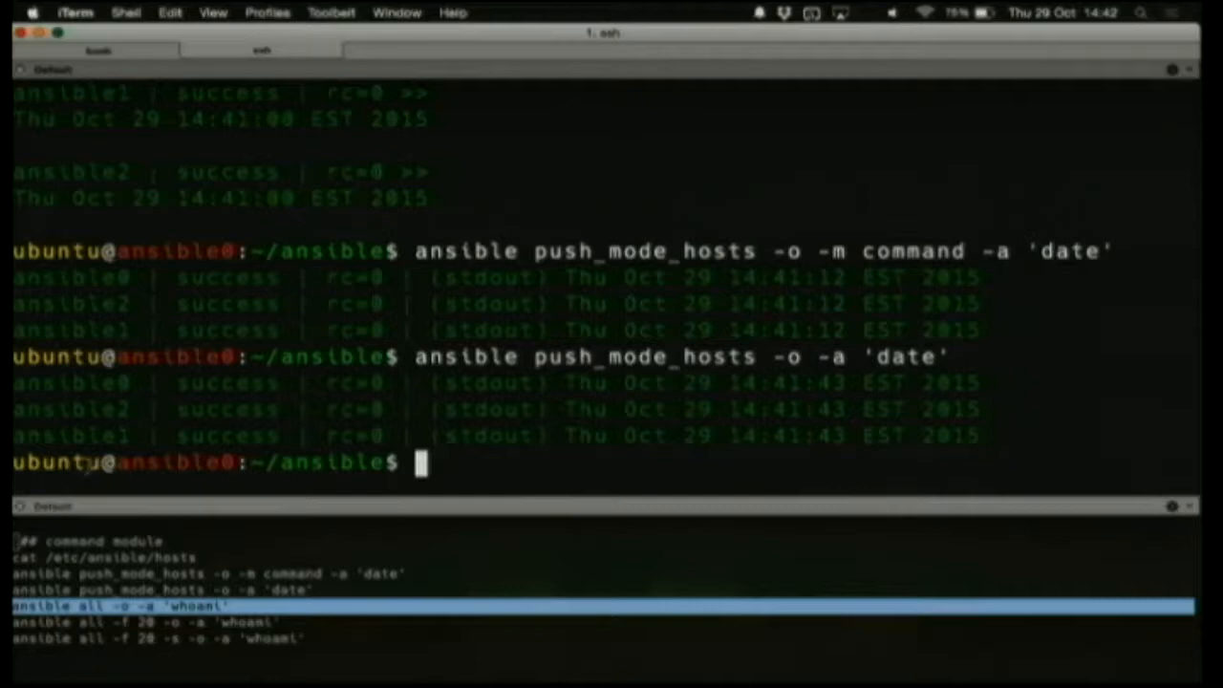
# Run ansible all -o -a 'whoami' so every host reports user ubuntu on one line
pyautogui.write("ansible all -o -a 'whoami'")
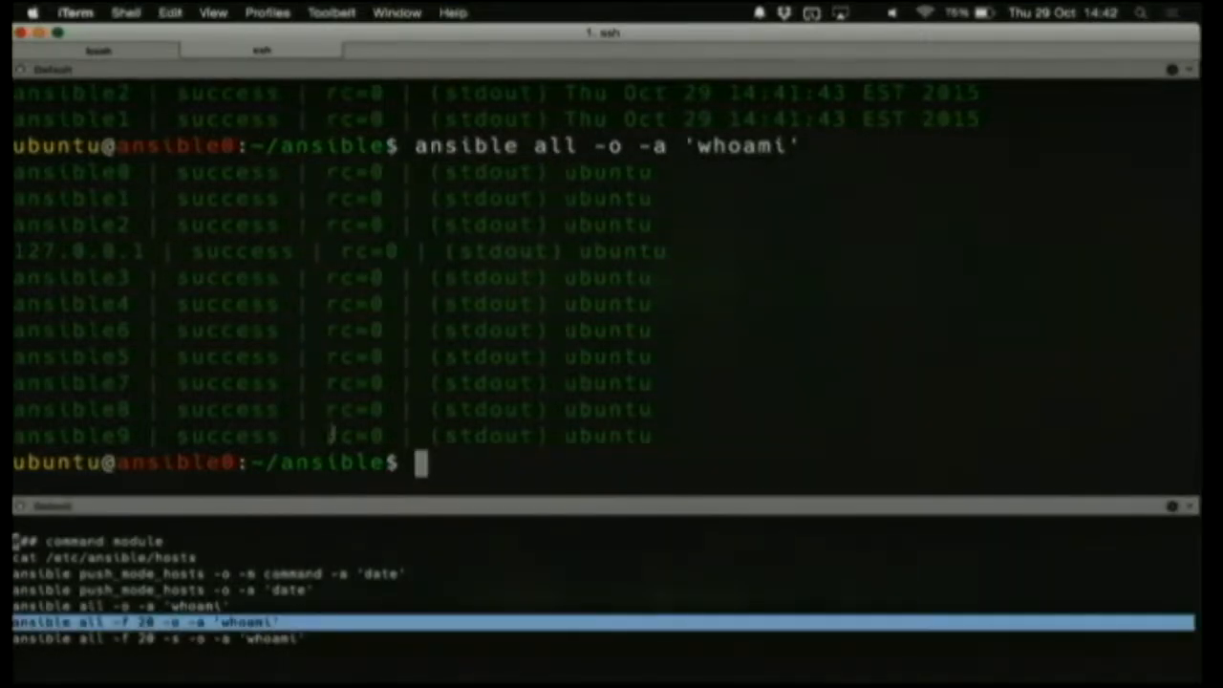
# Run ansible all -f 20 -o -a 'whoami' to query all hosts with 20 parallel forks
pyautogui.write("ansible all -f 20 -o -a 'whoami'")
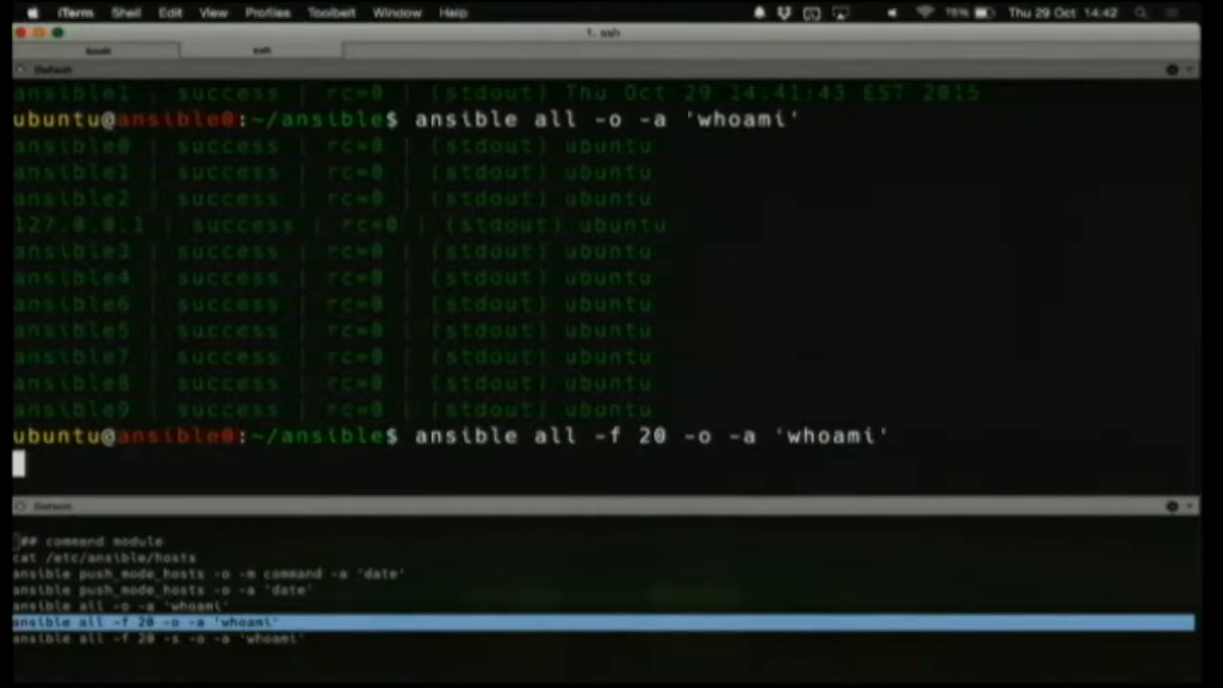
pyautogui.press('Return')
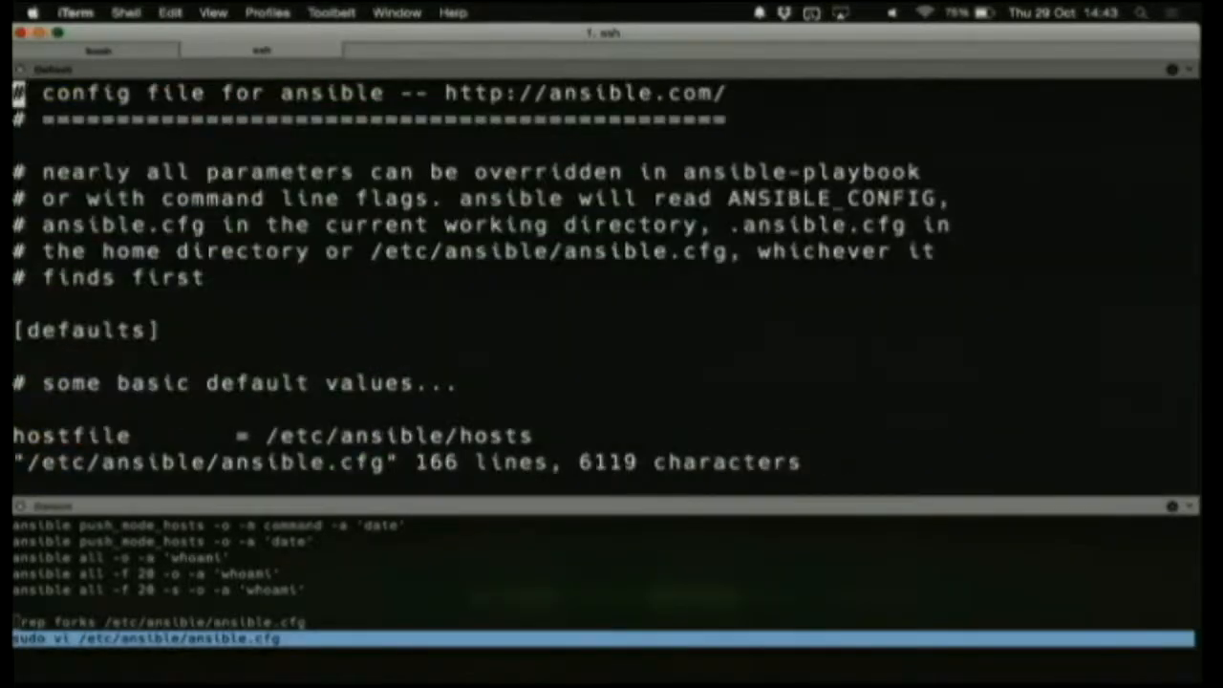
# Set forks to 20 in ansible.cfg via vi and verify it with grep forks
pyautogui.write('/forks')
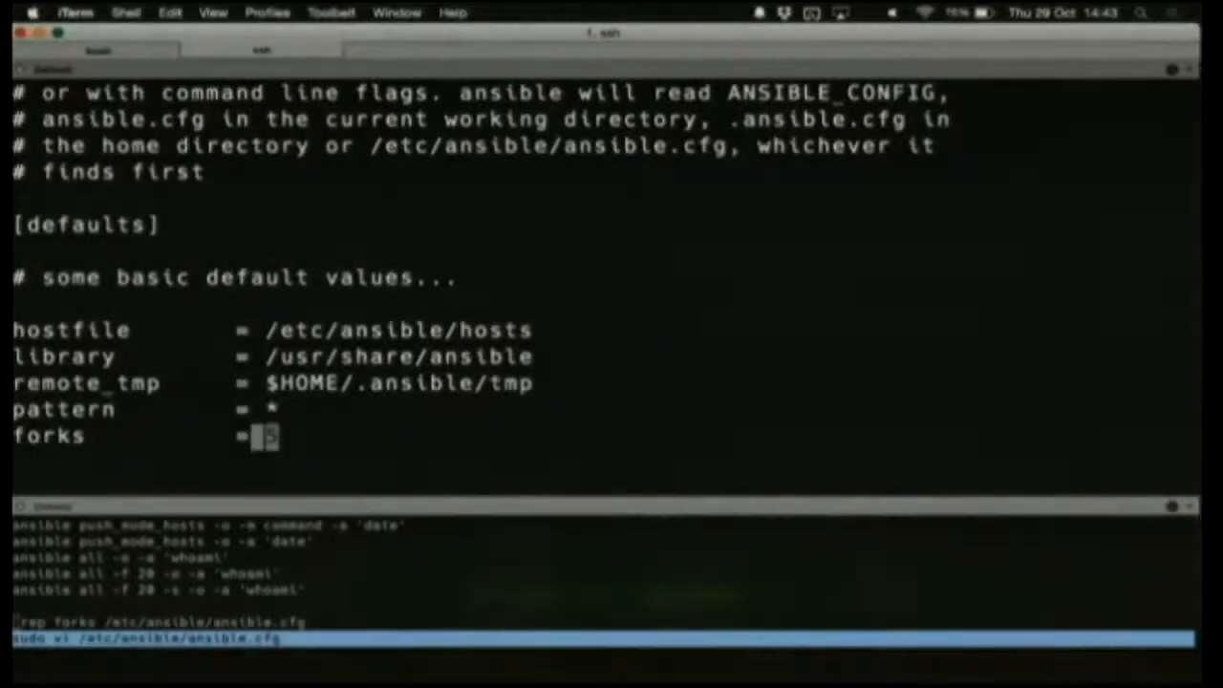
pyautogui.write('20')
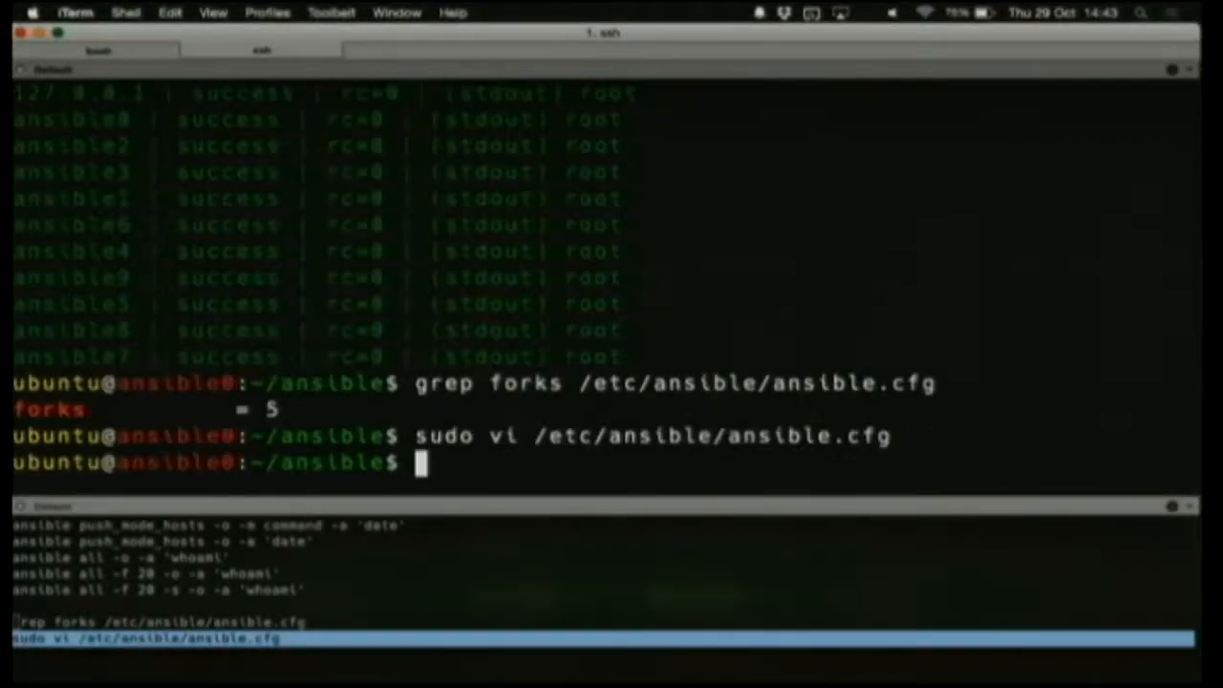
pyautogui.write('grep forks /etc/ansible/ansible.cfg')
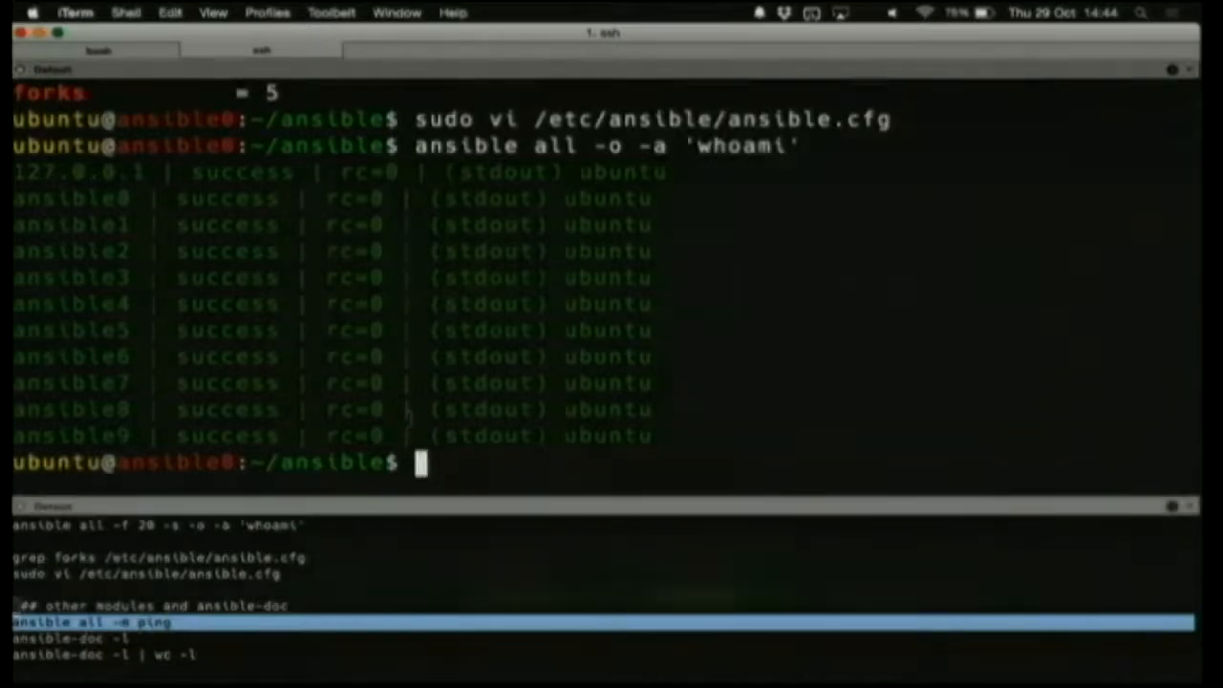
# Run ansible all -m ping so each host answers pong with changed false
pyautogui.write('ansible all -m ping')
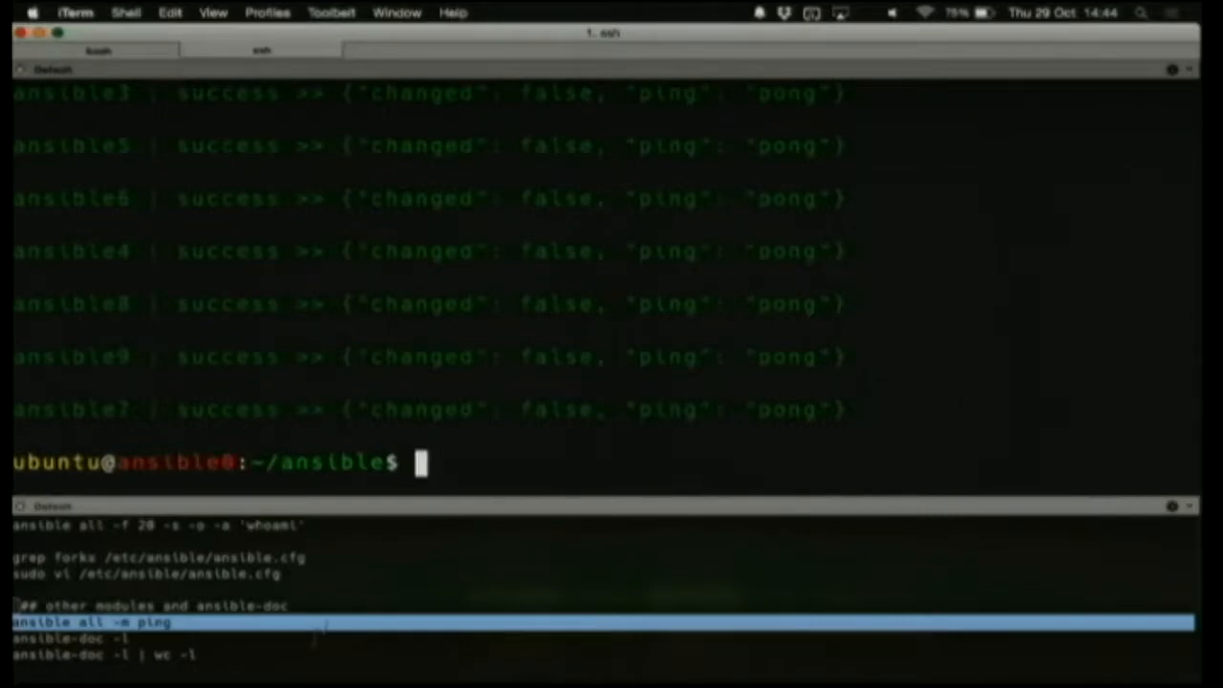
pyautogui.scroll(-3)
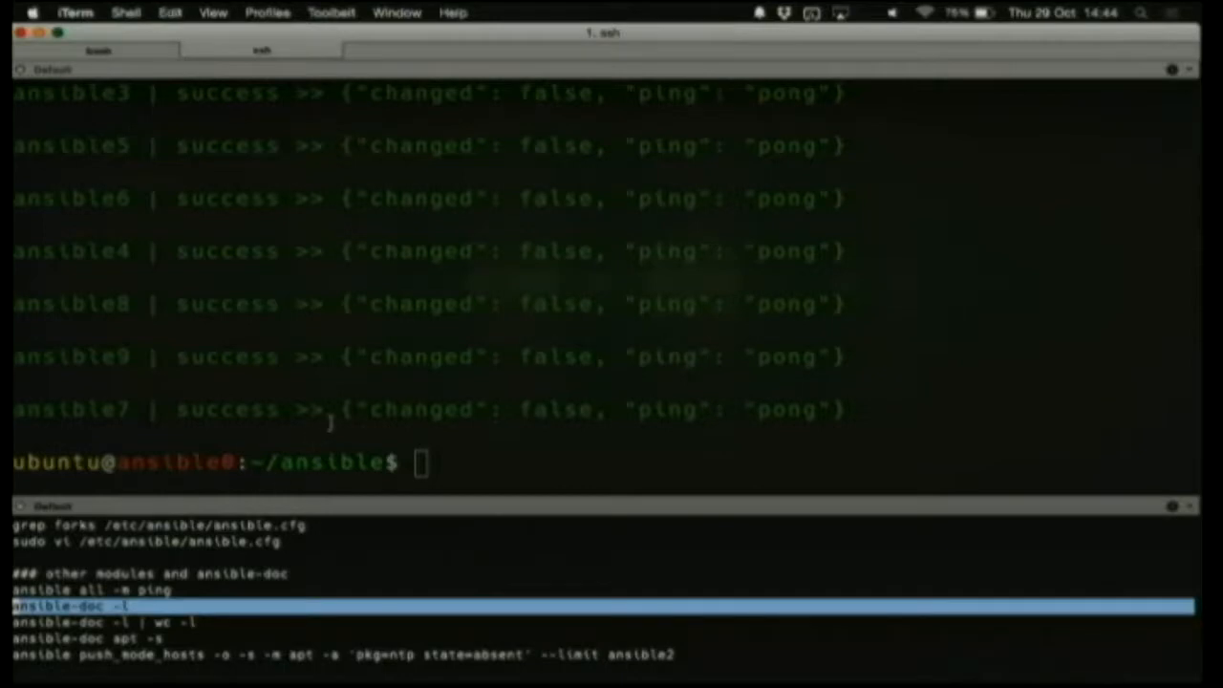
# List all Ansible modules with ansible-doc -l, page to the end and quit the pager
pyautogui.write('ansible-doc -l')
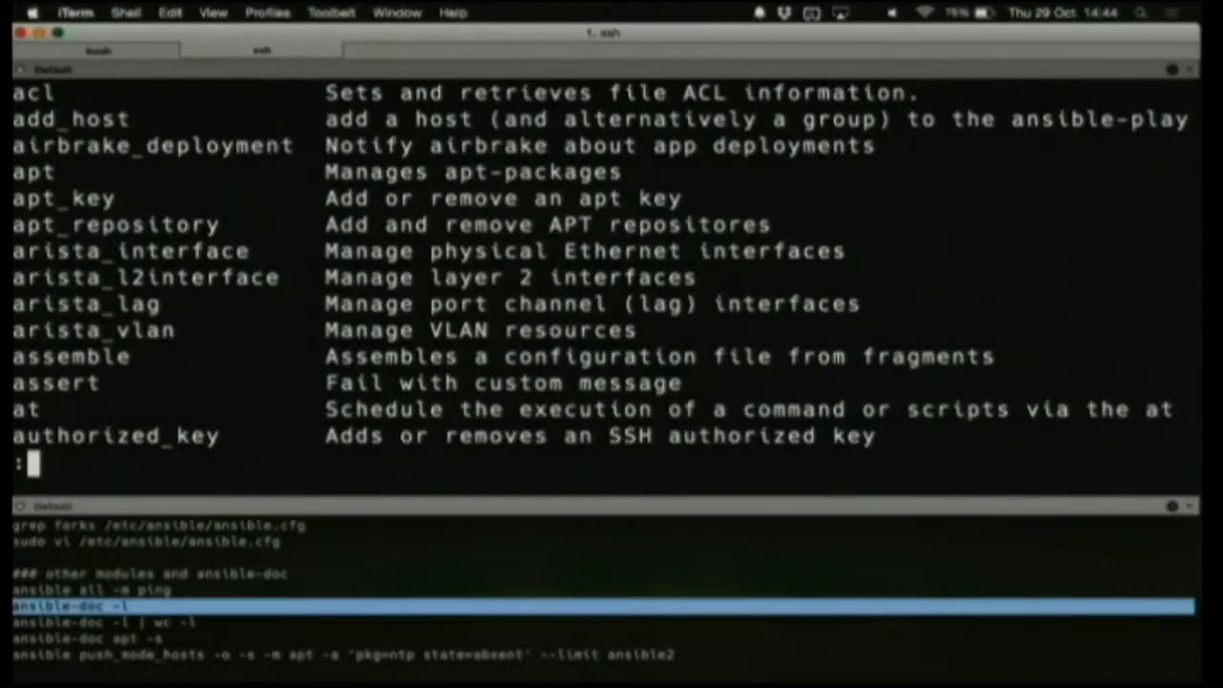
pyautogui.scroll(-3)
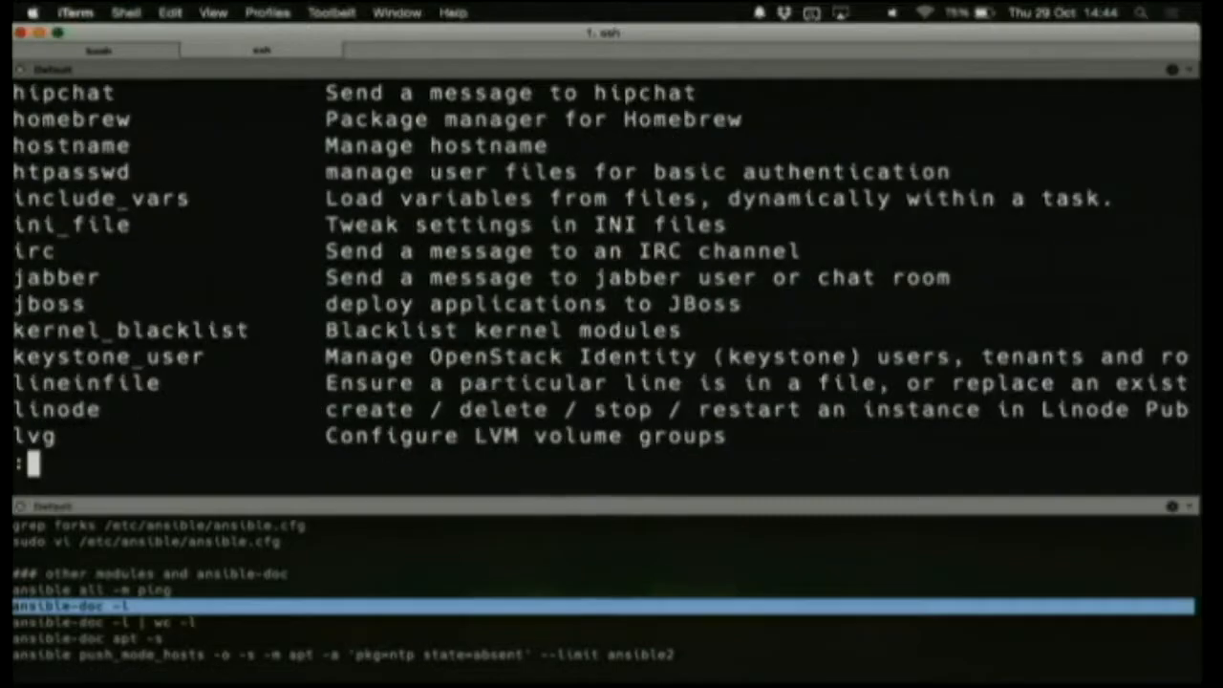
pyautogui.scroll(-3)
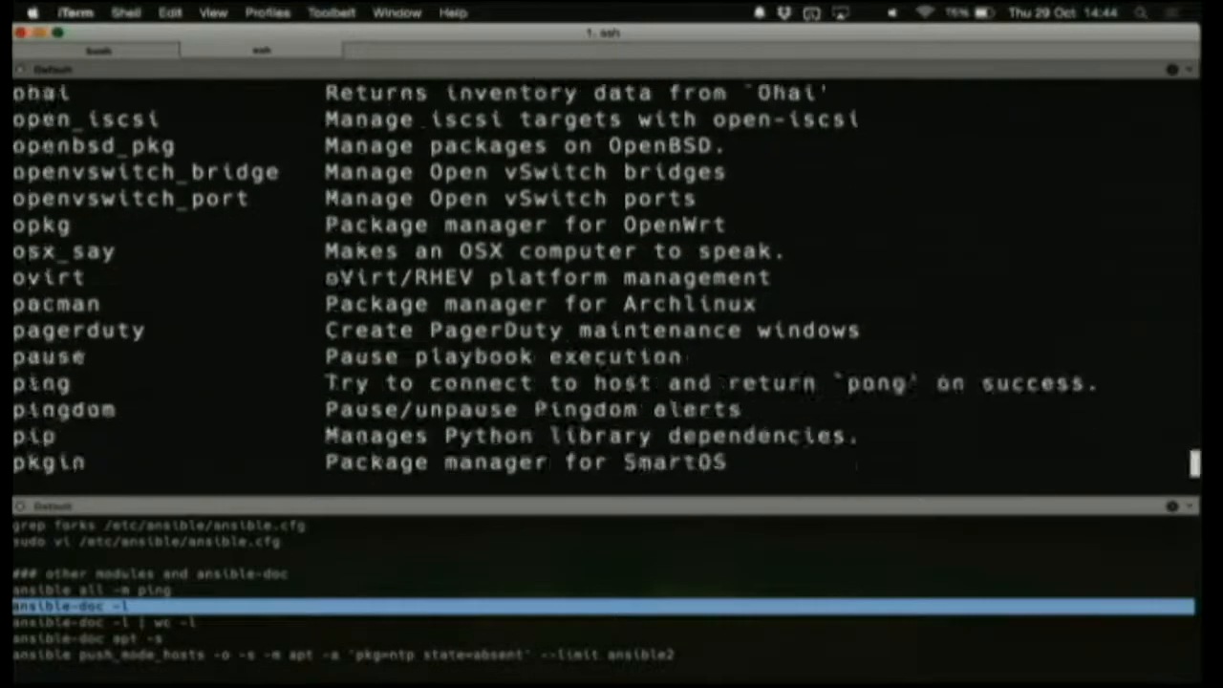
pyautogui.scroll(-3)
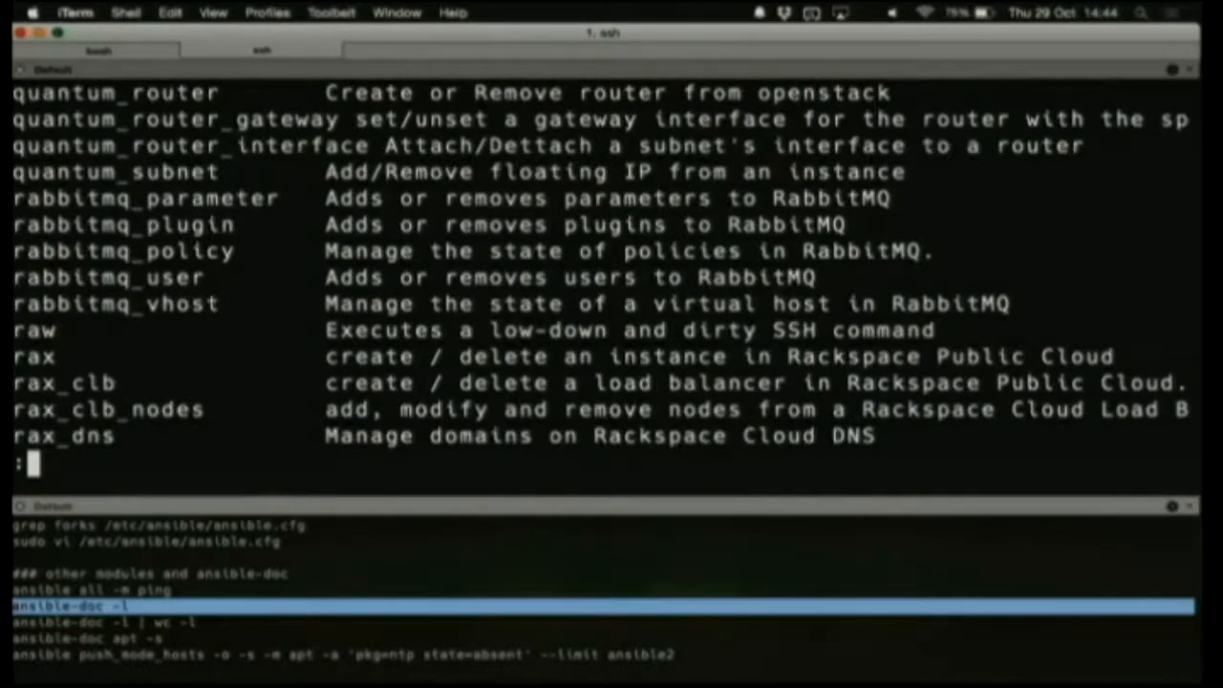
pyautogui.scroll(-3)
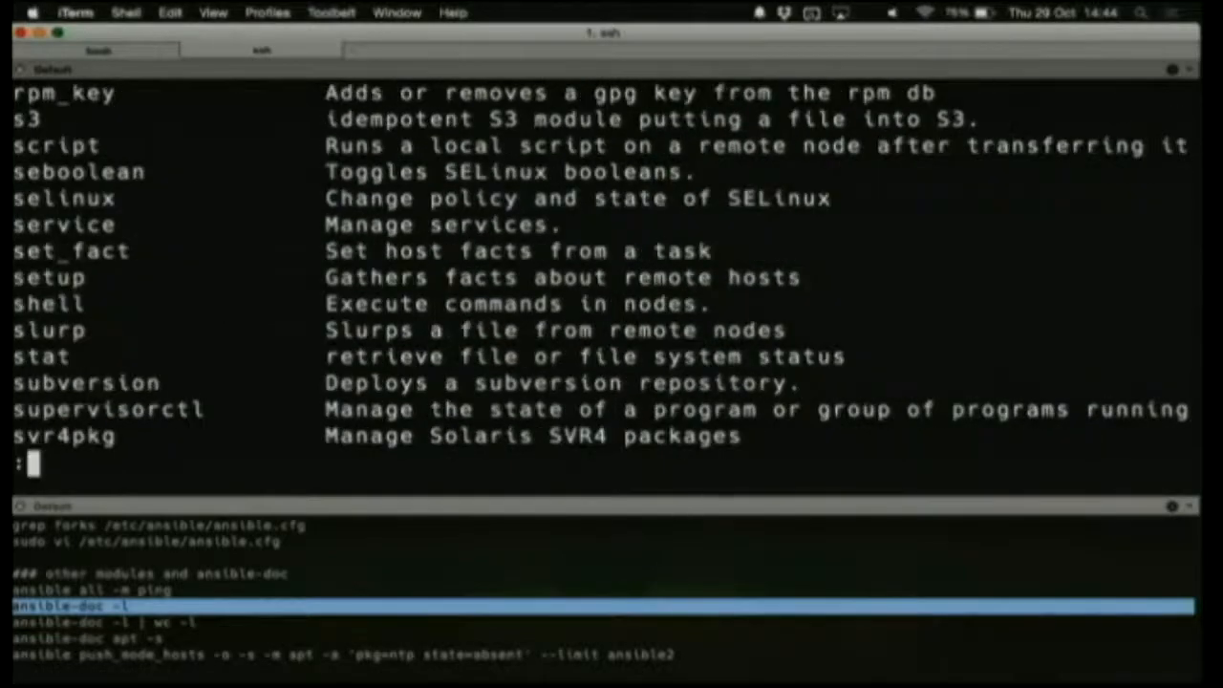
pyautogui.press('G')
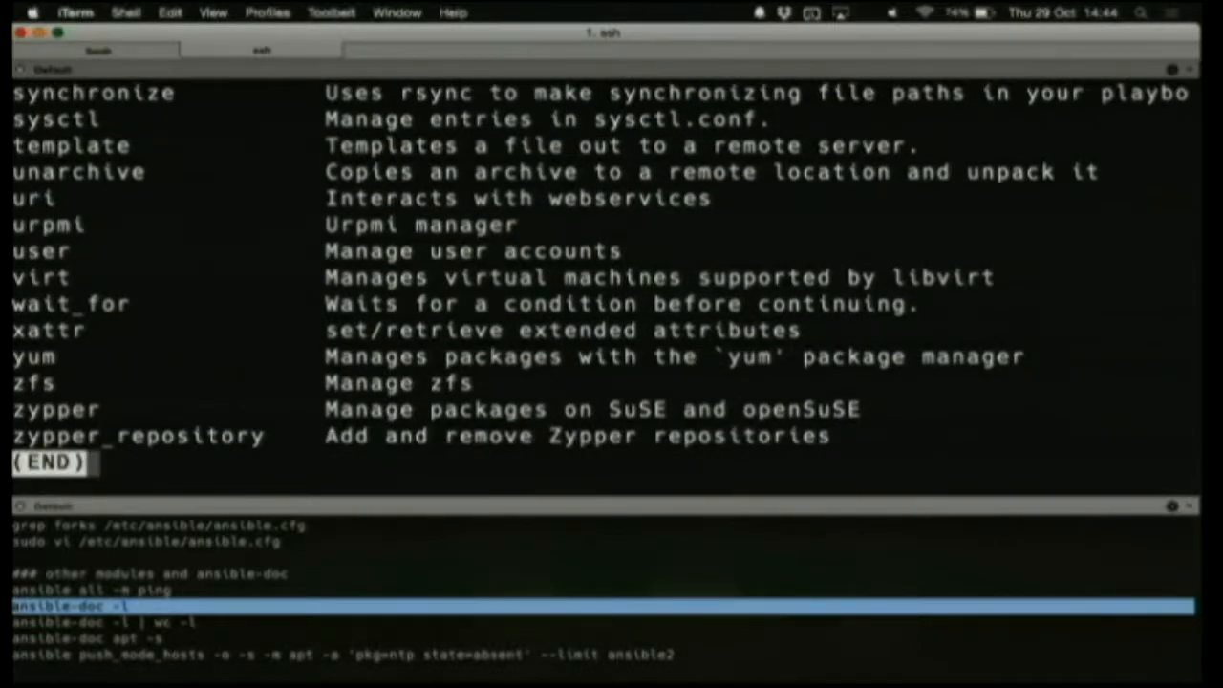
pyautogui.press('q')
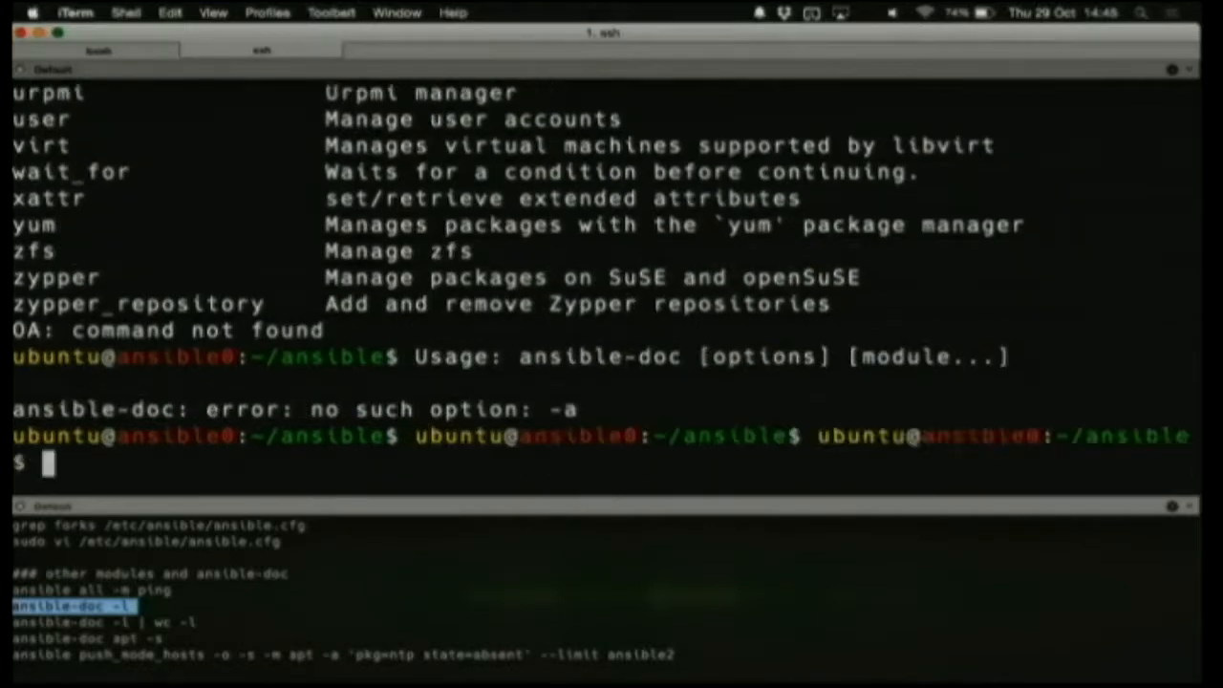
# Rerun ansible-doc -l and page through the module list from assemble to get_url
pyautogui.press('enter')
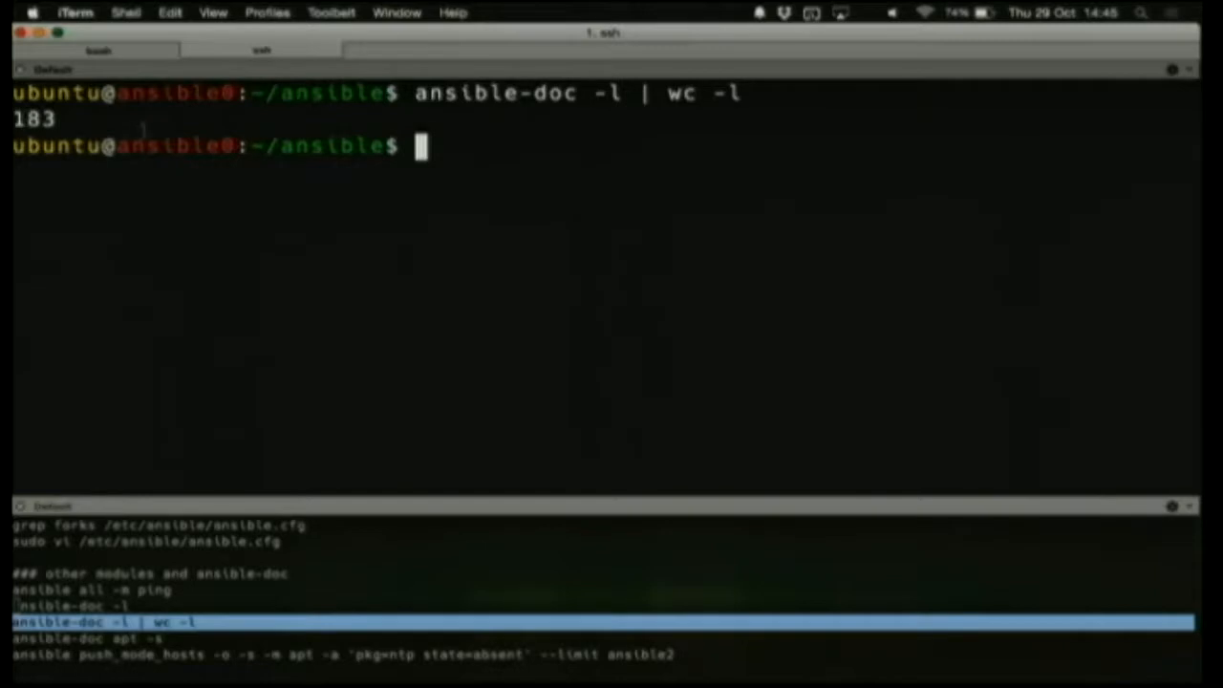
pyautogui.write('ansible-doc -l')
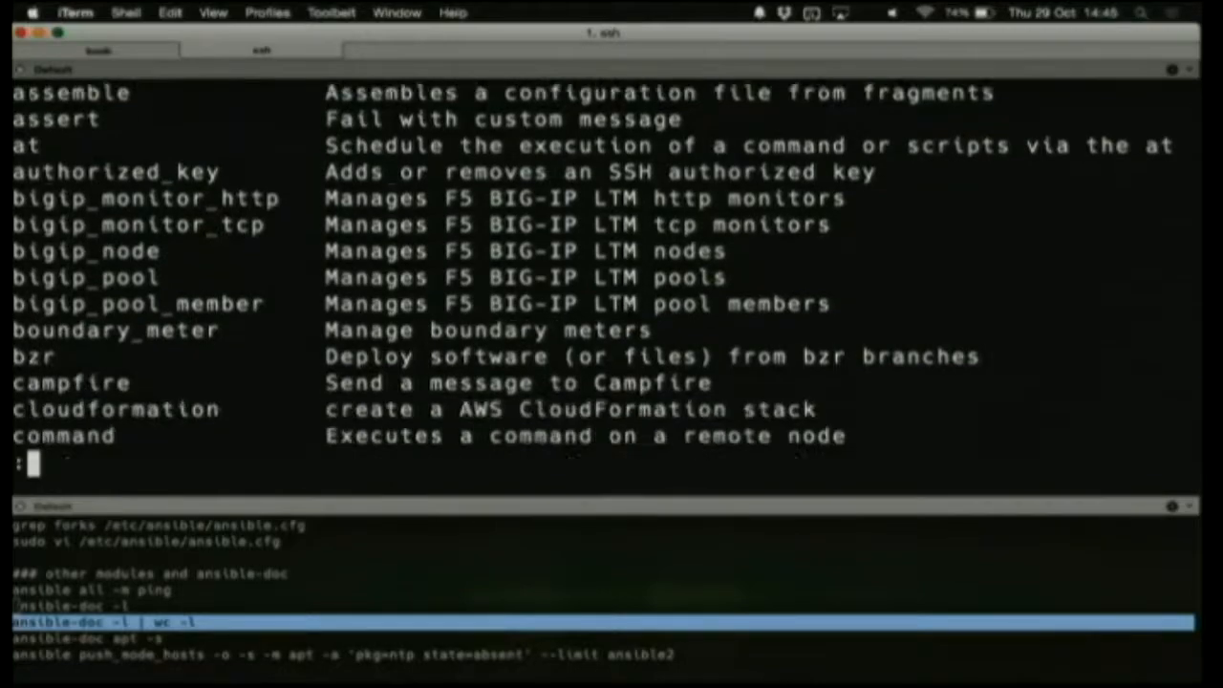
pyautogui.scroll(-3)
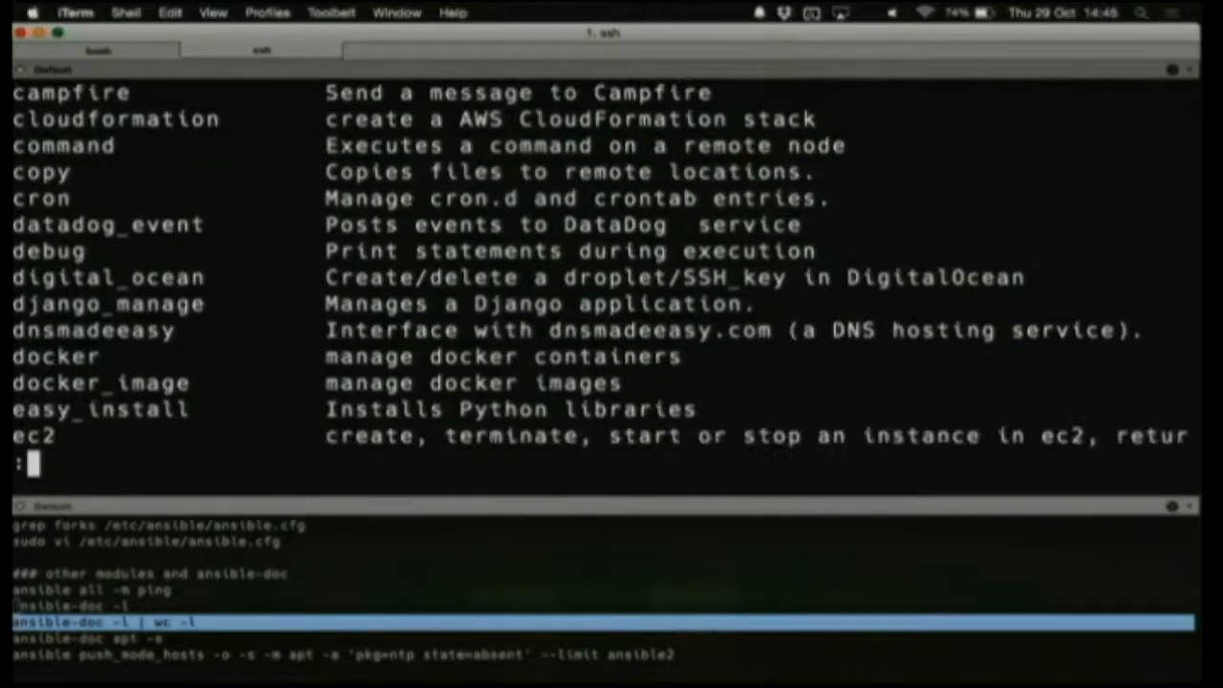
pyautogui.scroll(-3)
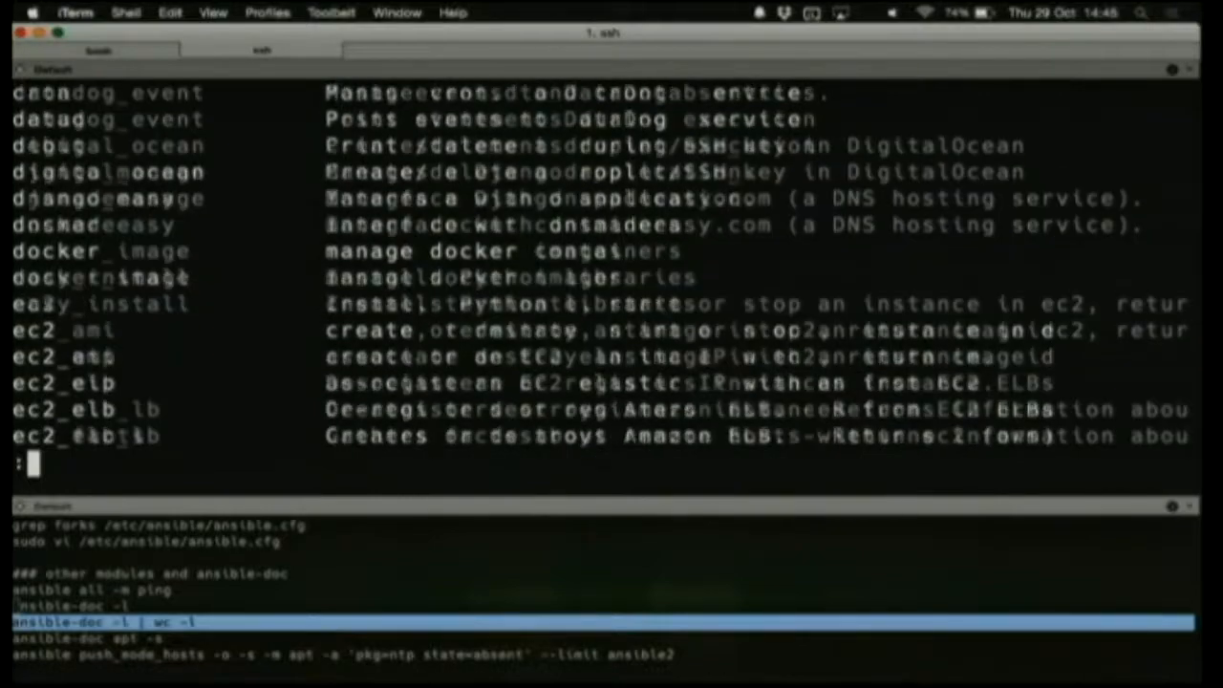
pyautogui.scroll(-3)
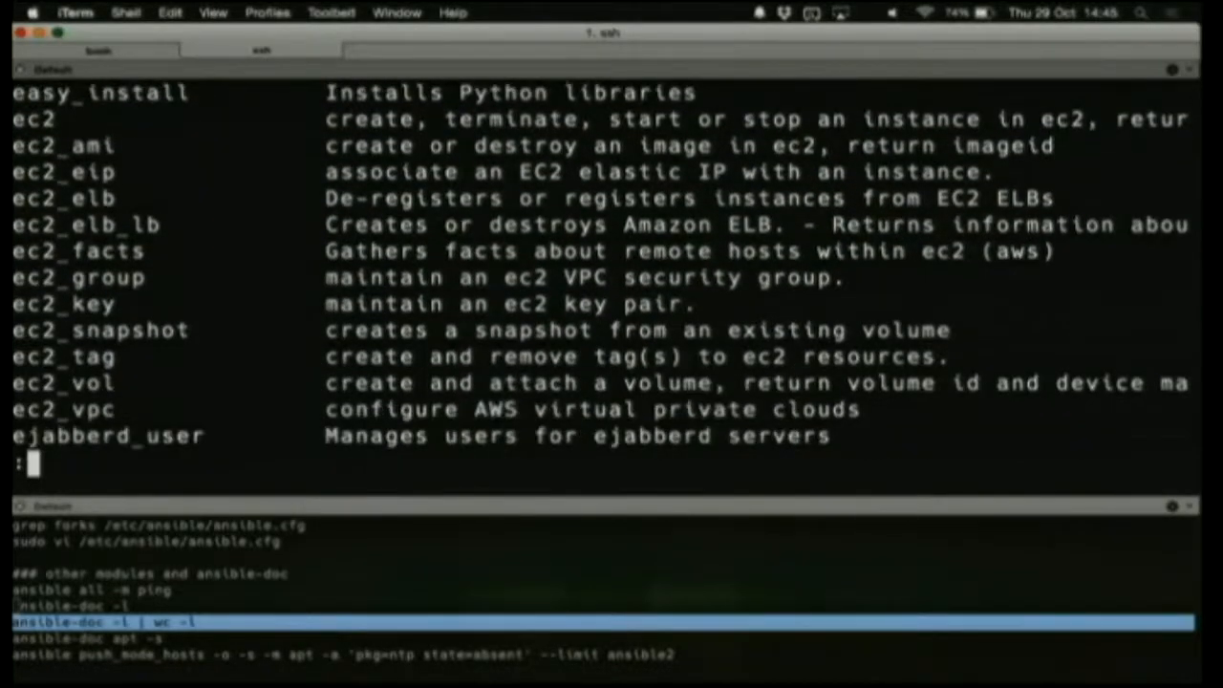
pyautogui.scroll(-3)
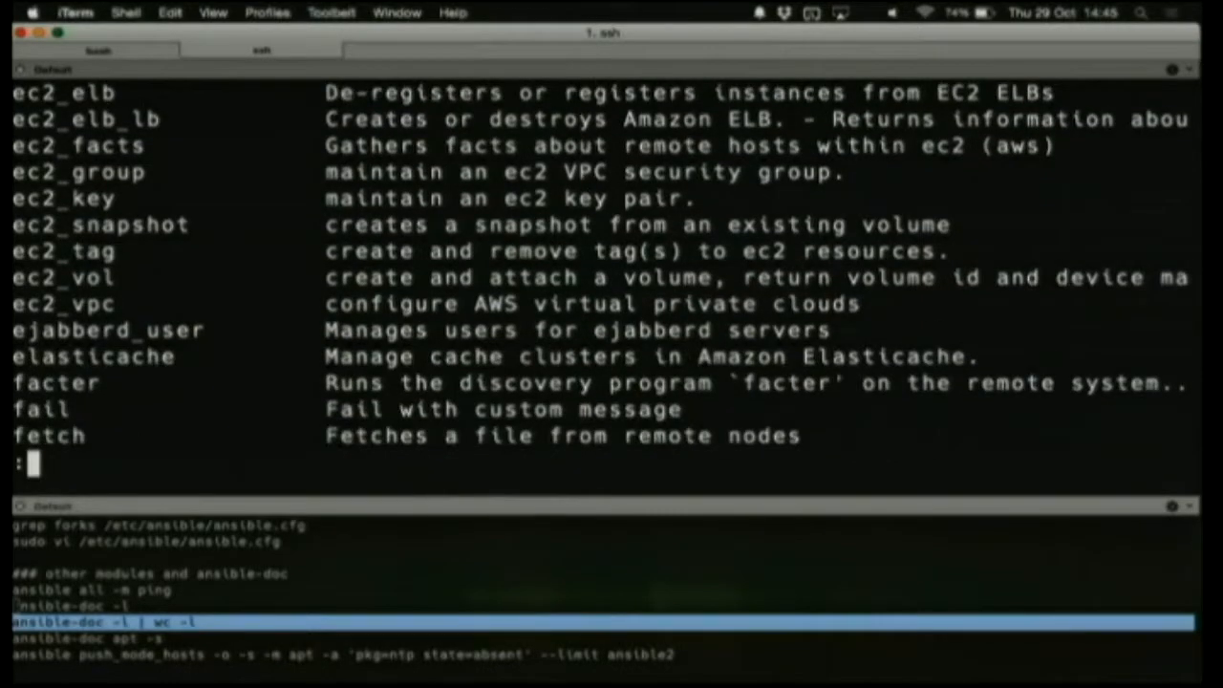
pyautogui.scroll(-3)
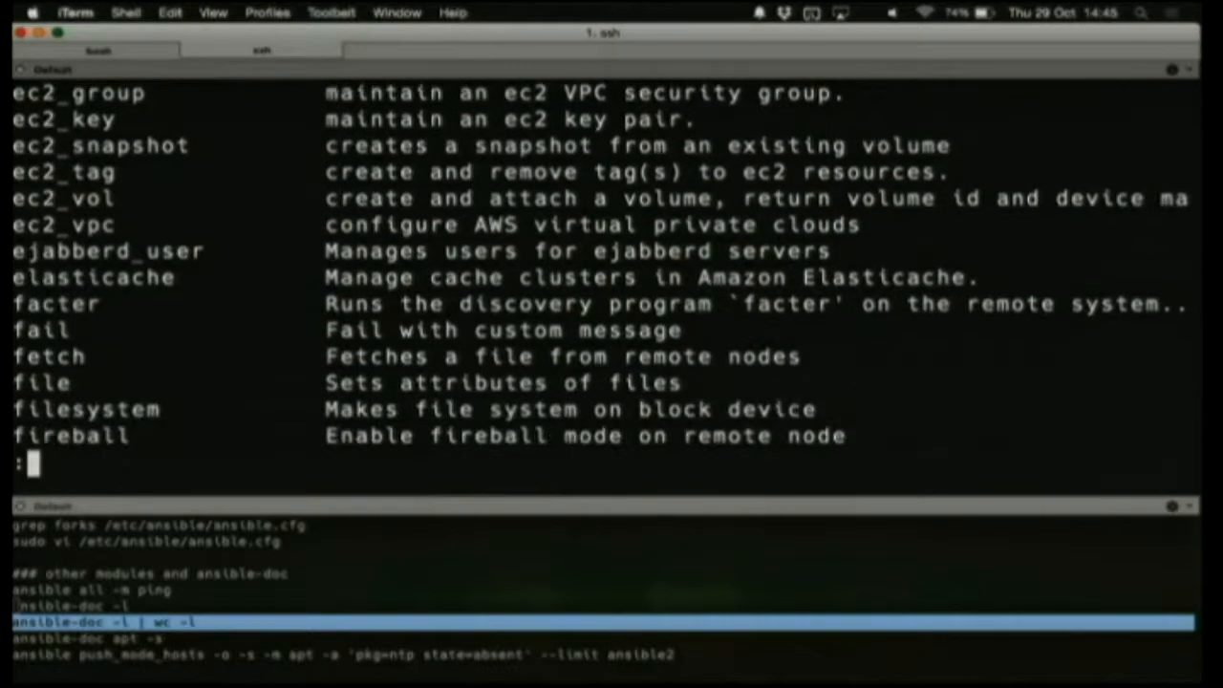
pyautogui.scroll(-3)
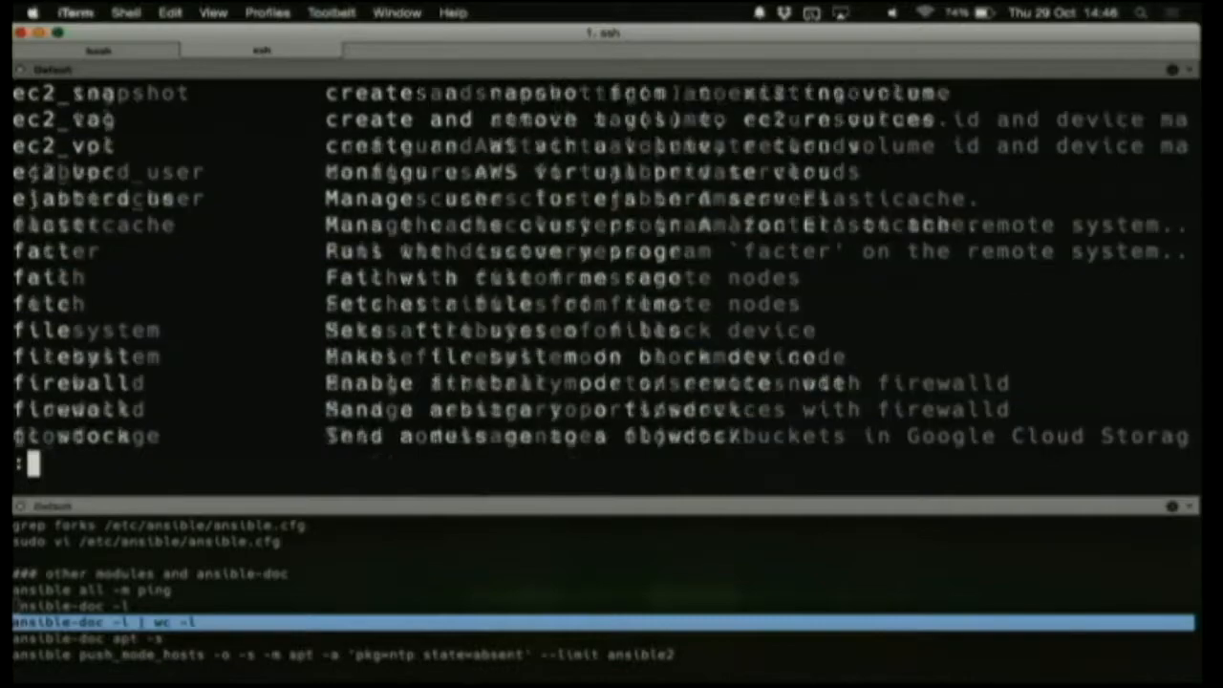
pyautogui.scroll(-3)
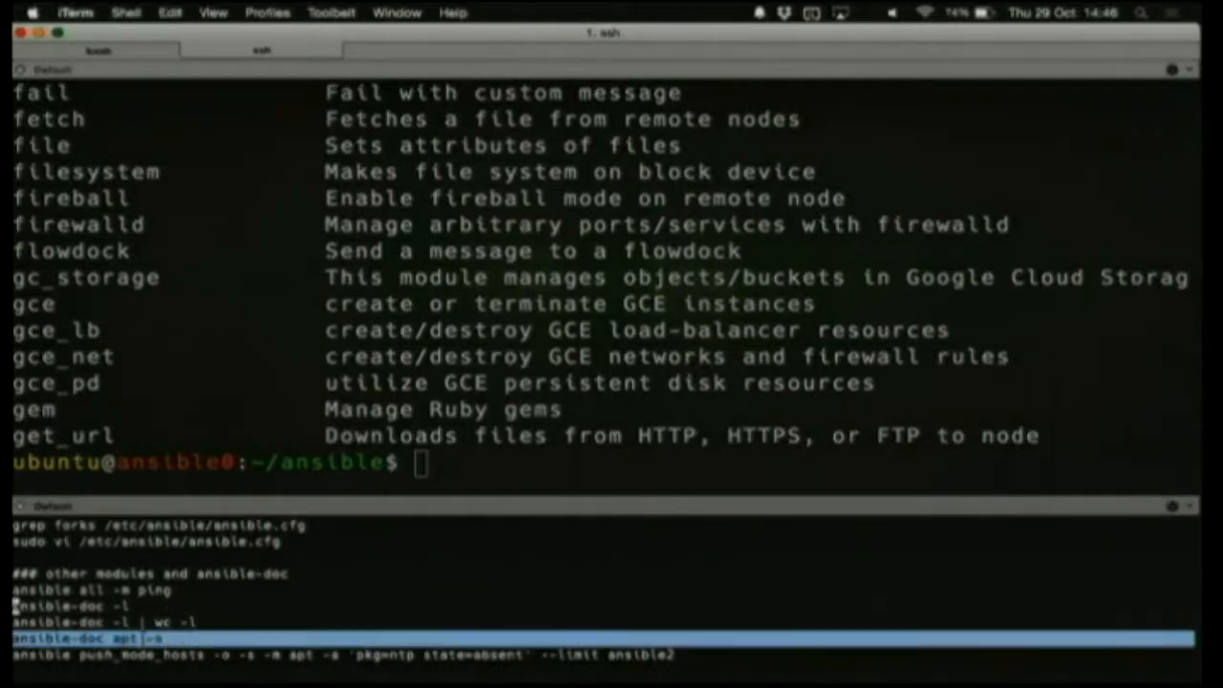
# Show the apt module's short option summary with ansible-doc apt -s and page through it
pyautogui.write('ansible-doc apt -s')
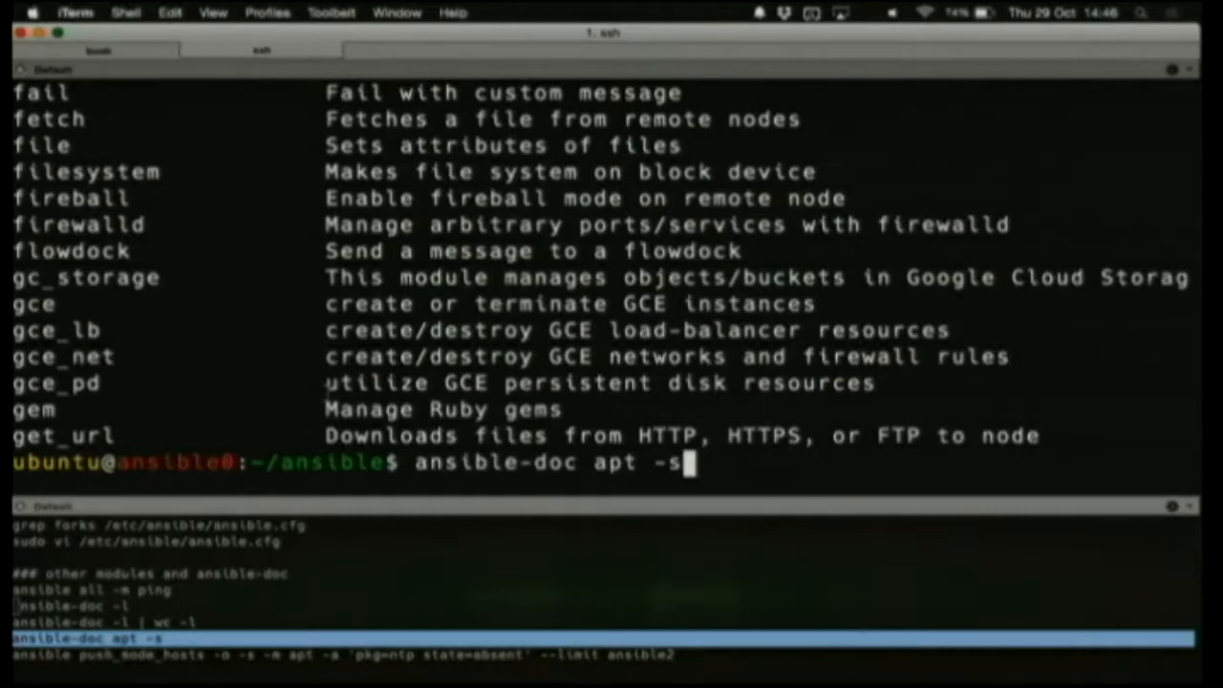
pyautogui.press('backspace')
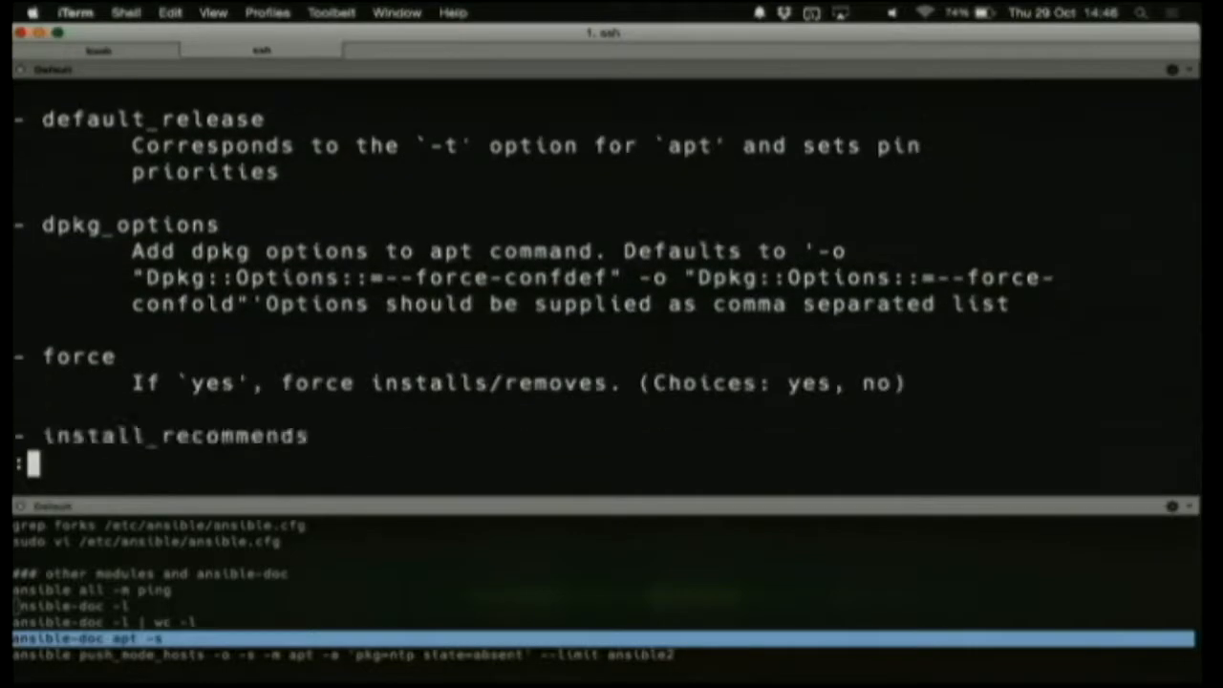
pyautogui.scroll(-3)
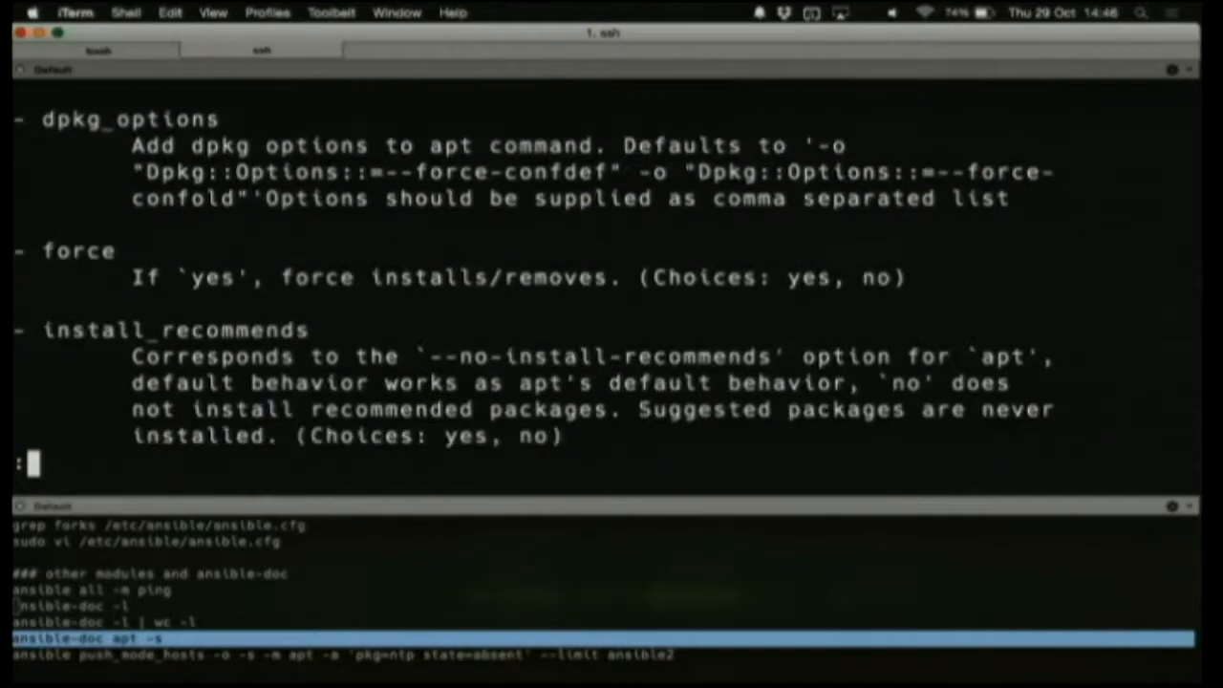
pyautogui.scroll(-3)
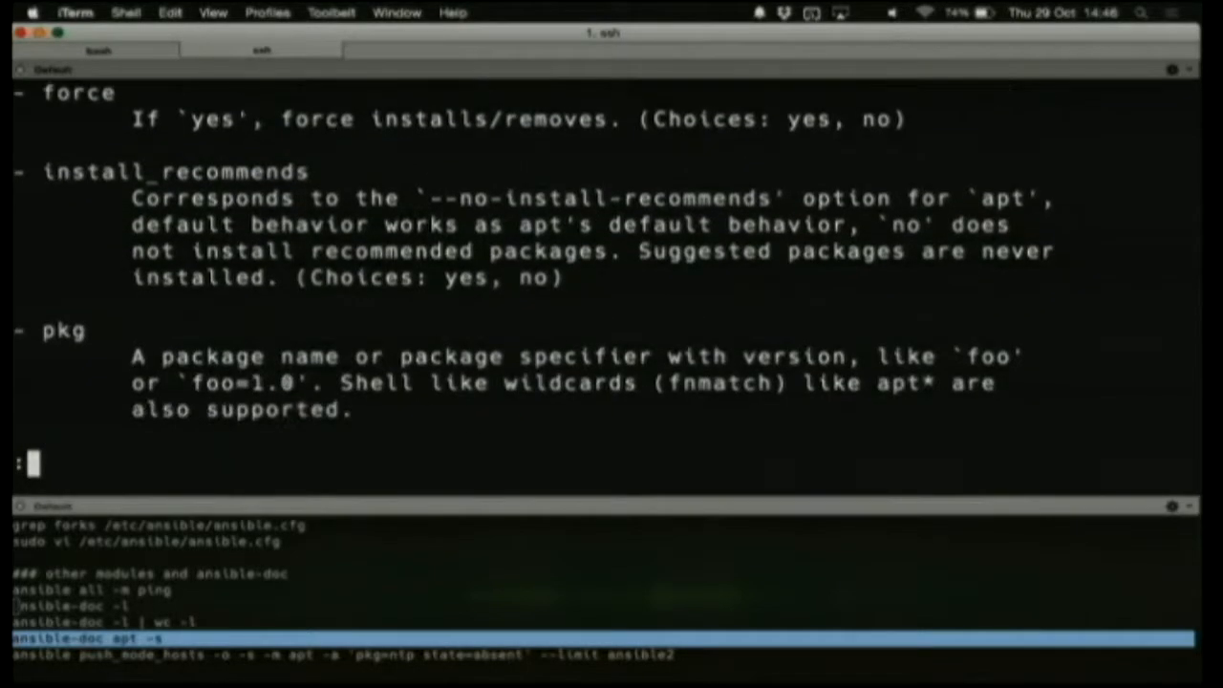
pyautogui.scroll(-3)
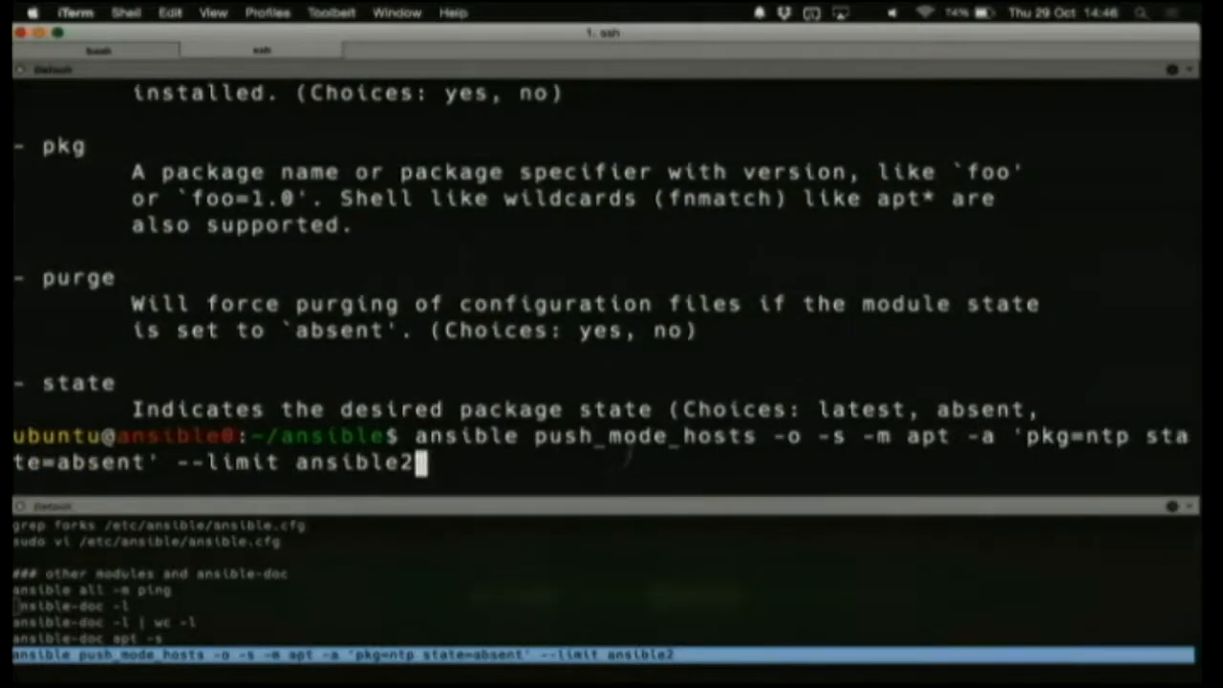
# Run the ad-hoc apt command removing ntp from ansible2 and view the changed:true result
pyautogui.doubleClick(643, 435)
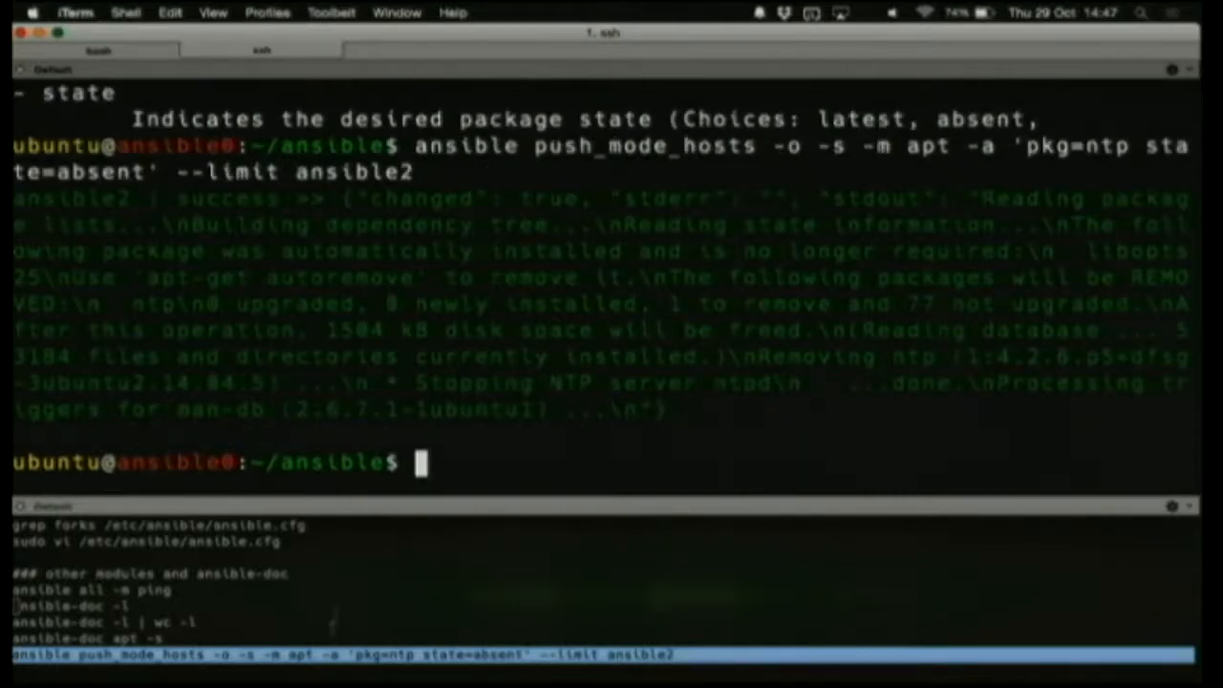
pyautogui.scroll(-3)
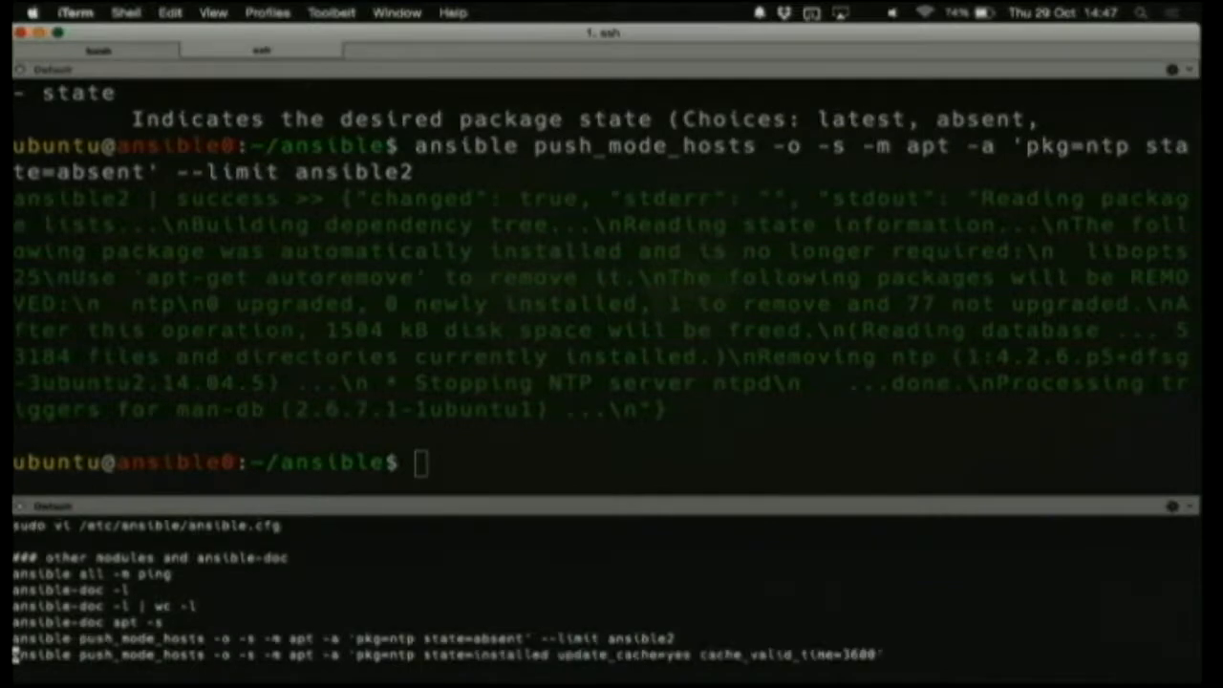
# Run ansible push_mode_hosts apt with pkg=ntp state=installed, reinstalling ntp on ansible2
pyautogui.scroll(-3)
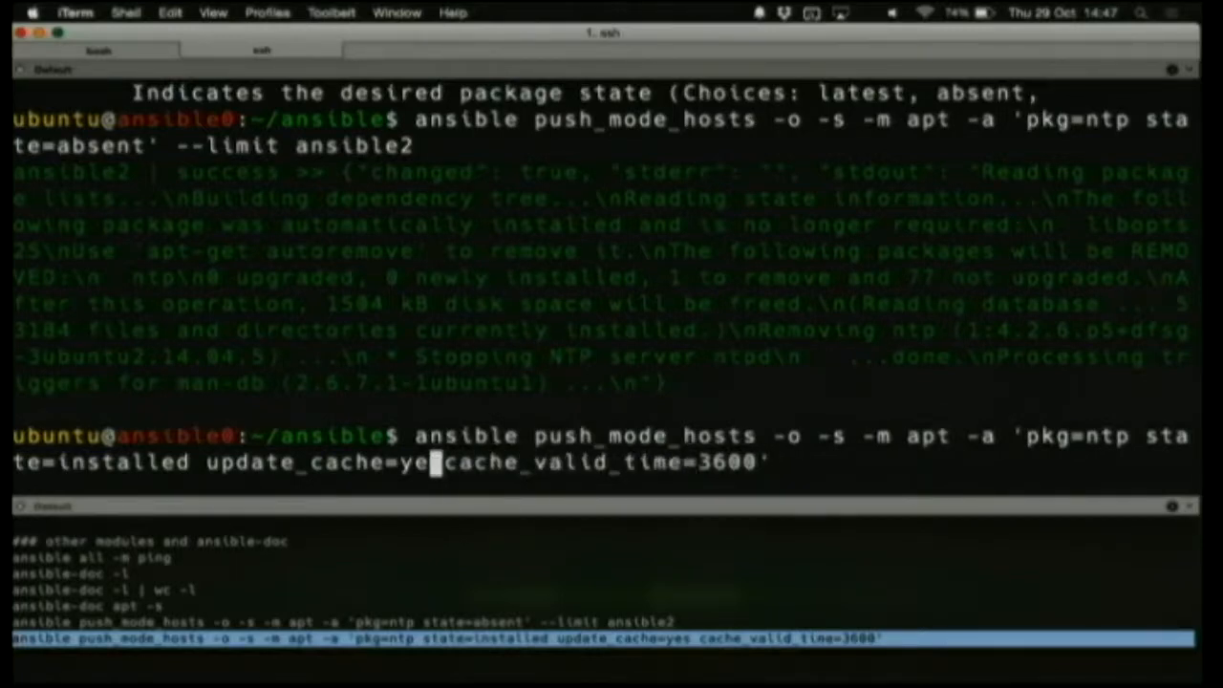
pyautogui.write('no')
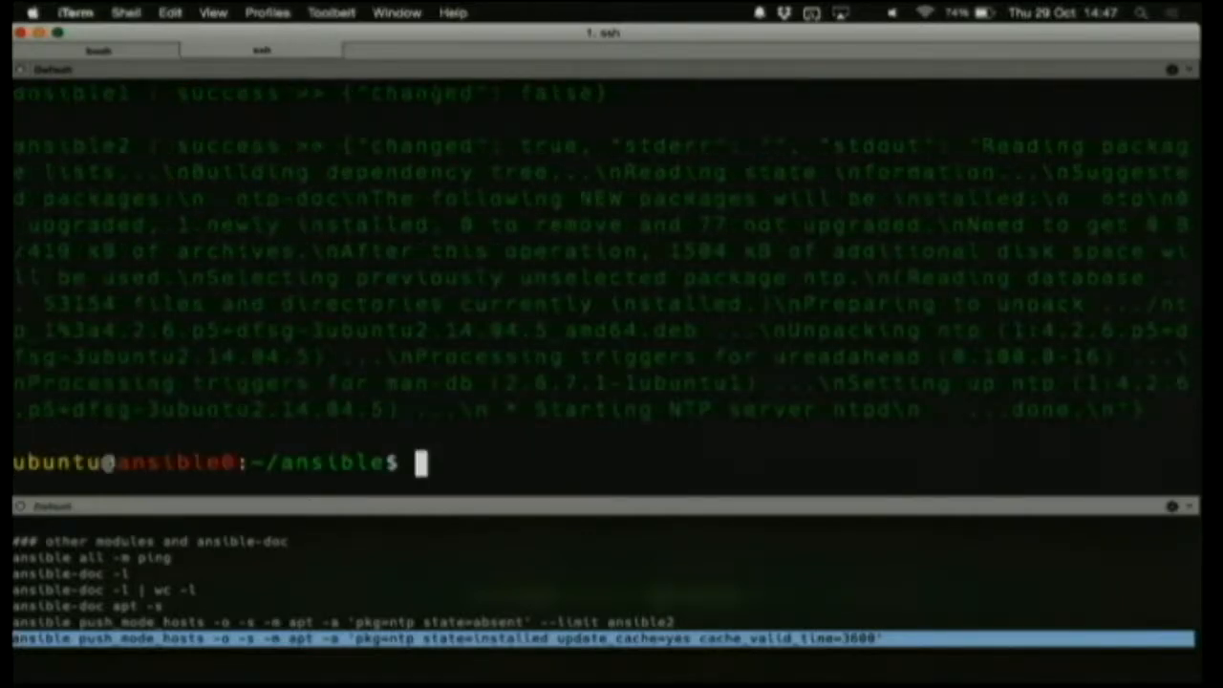
pyautogui.write("ansible push_mode_hosts -o -s -m apt -a 'pkg=ntp state=installed update_cache=no cache_valid_time=3600'")
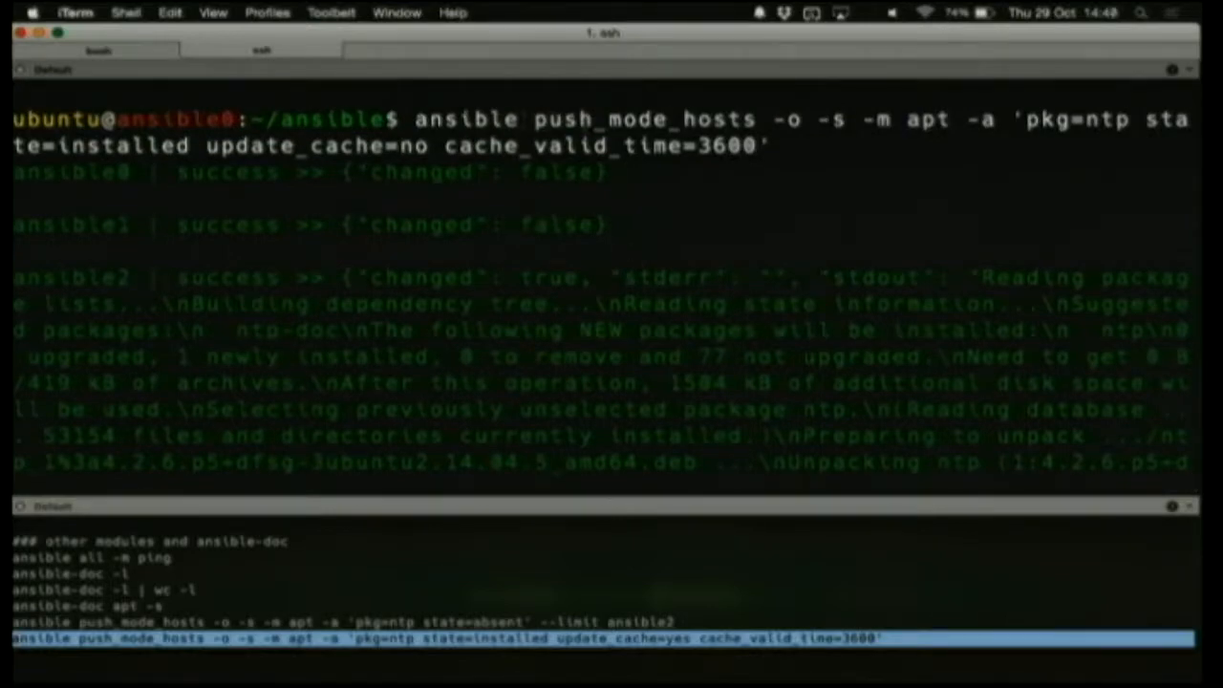
pyautogui.doubleClick(644, 118)
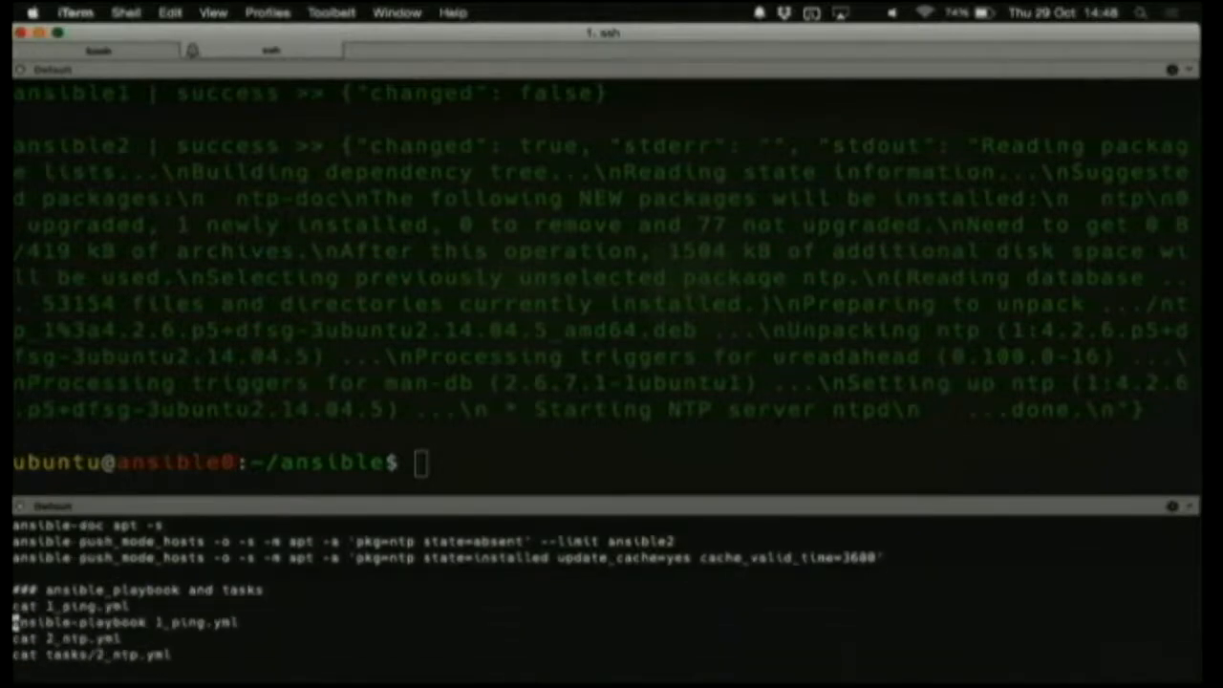
# Display 1_ping.yml, the playbook pinging all hosts as user ubuntu
pyautogui.doubleClick(69, 607)
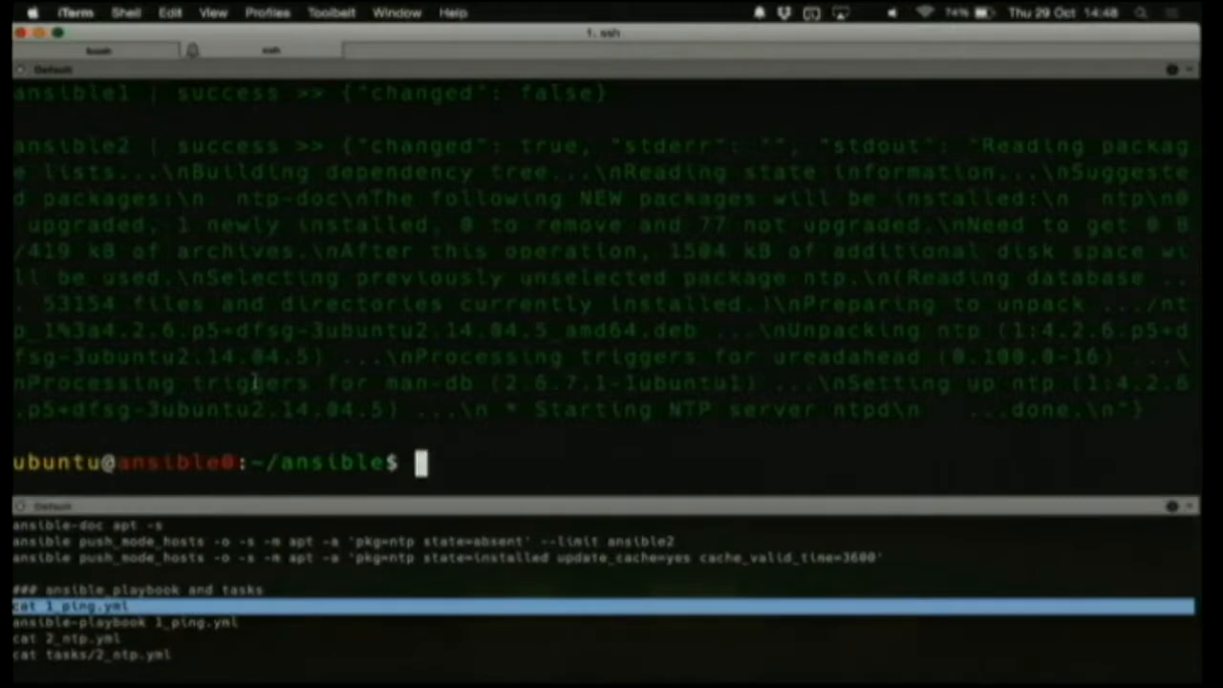
pyautogui.moveTo(258, 384)
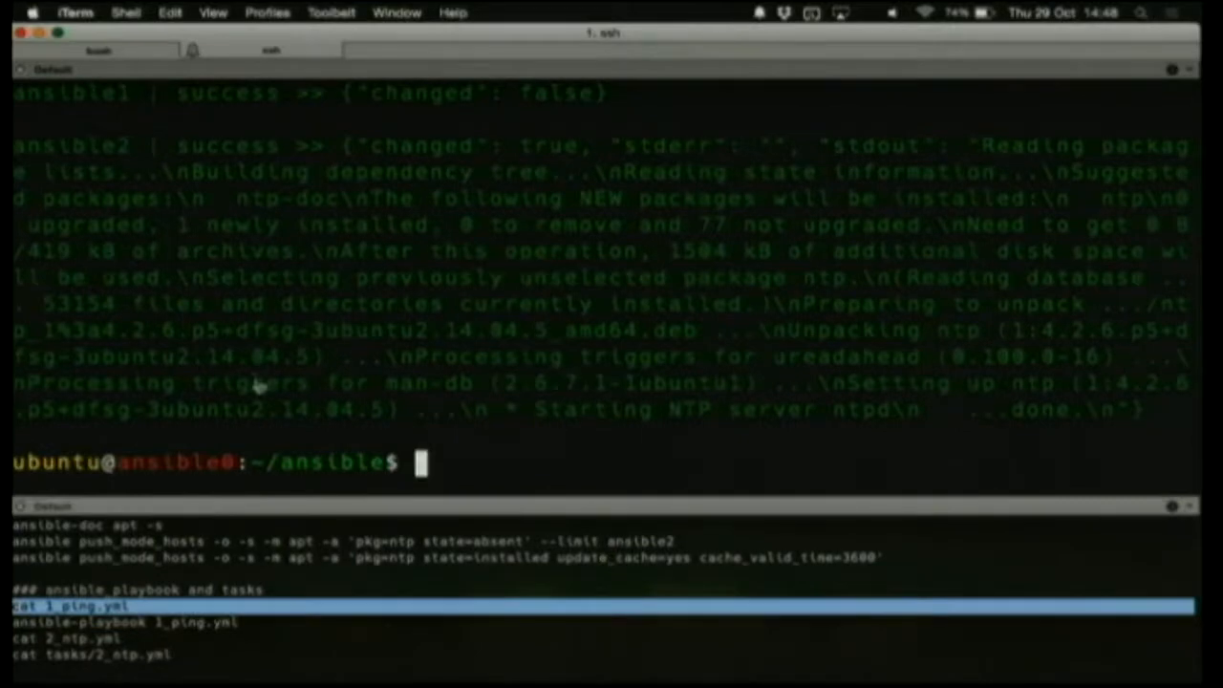
pyautogui.write('cat 1_ping.yml')
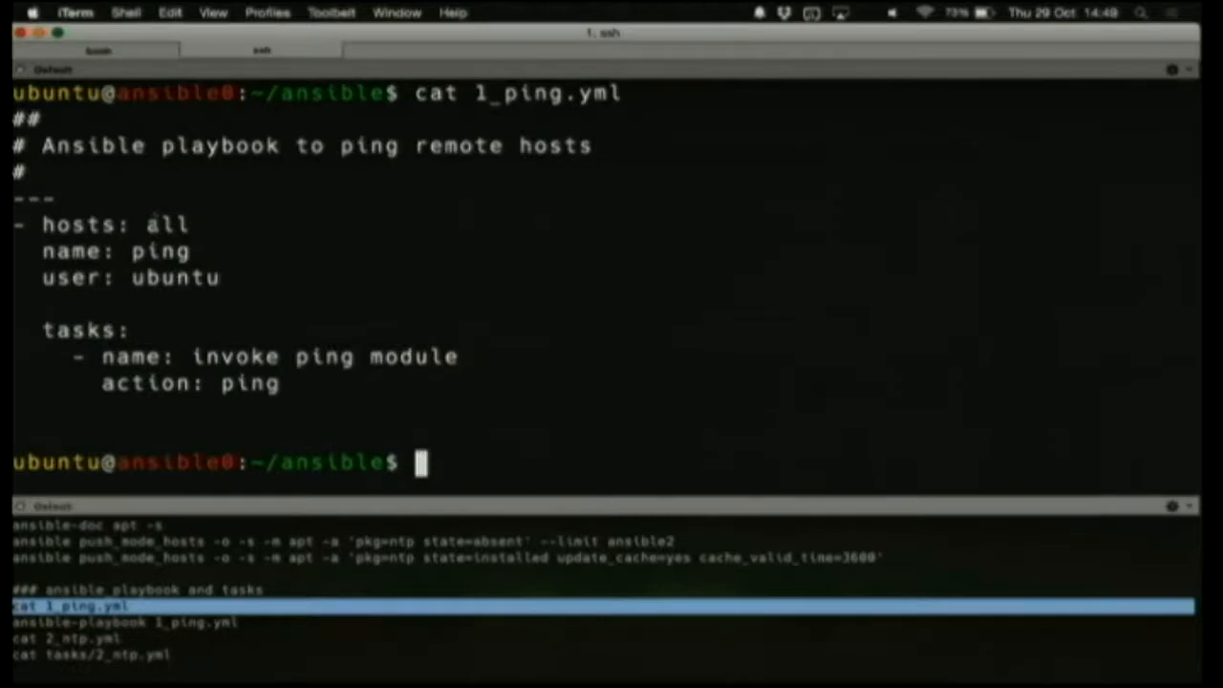
pyautogui.doubleClick(166, 225)
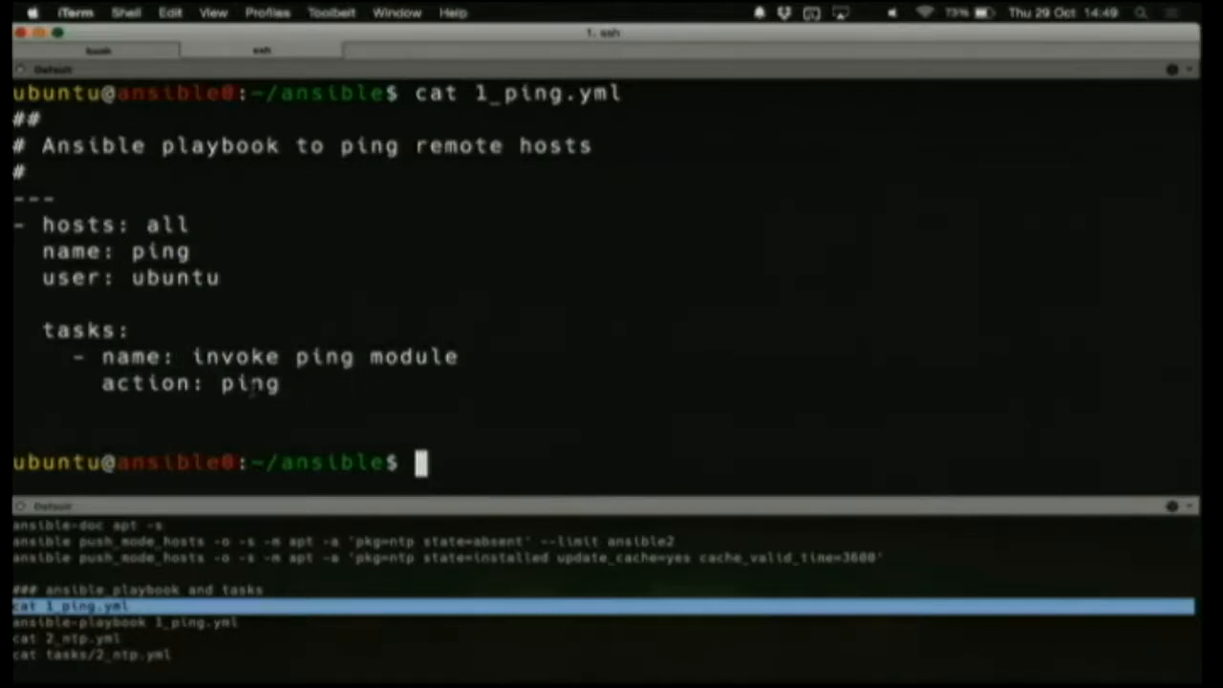
pyautogui.doubleClick(248, 383)
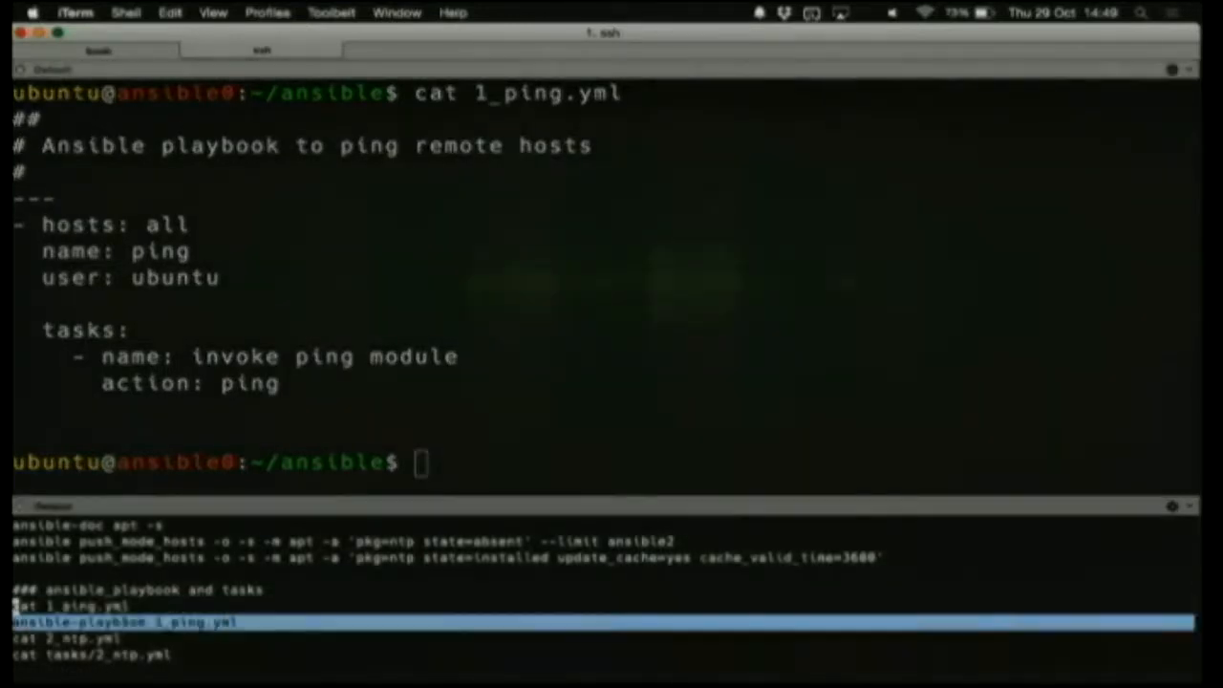
# Run ansible-playbook 1_ping.yml and review the PLAY RECAP showing all hosts ok
pyautogui.write('ansible-playbook 1_ping.yml')
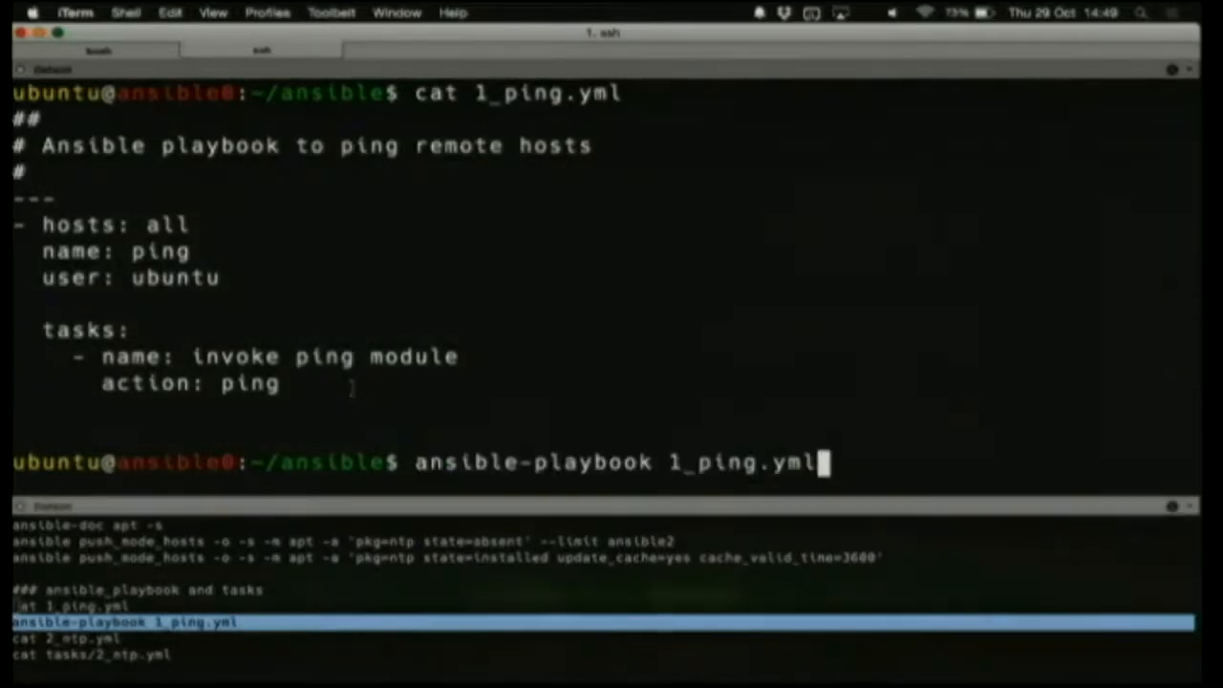
pyautogui.press('Return')
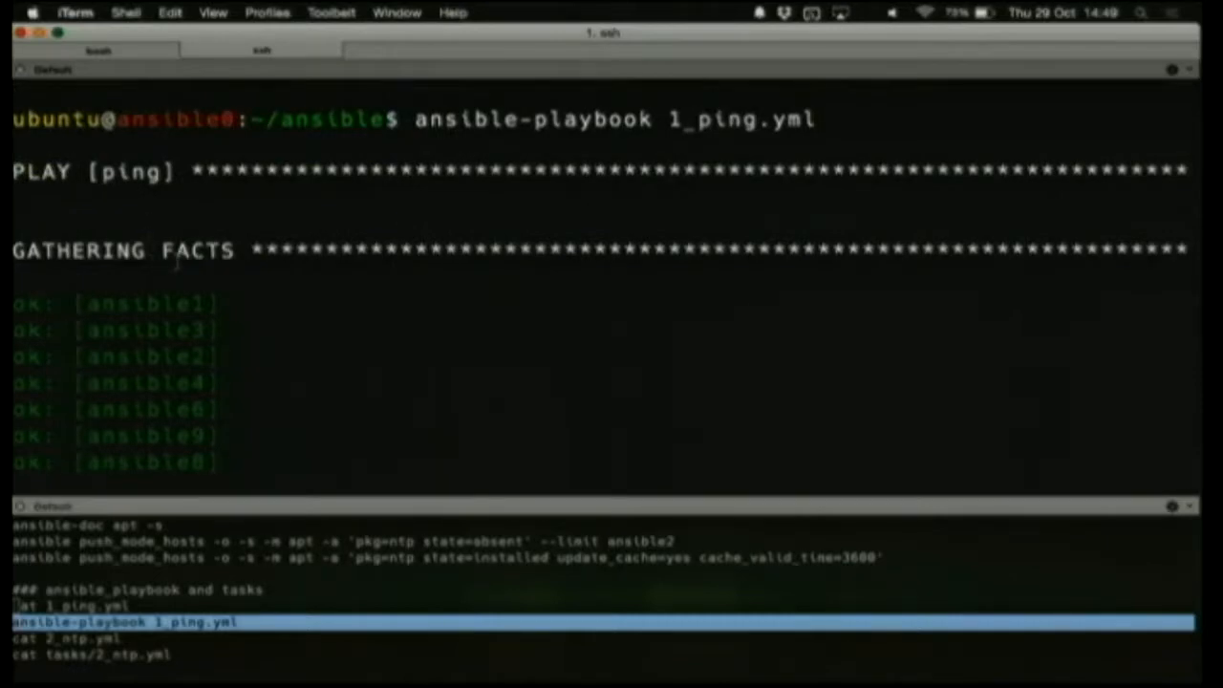
pyautogui.scroll(-3)
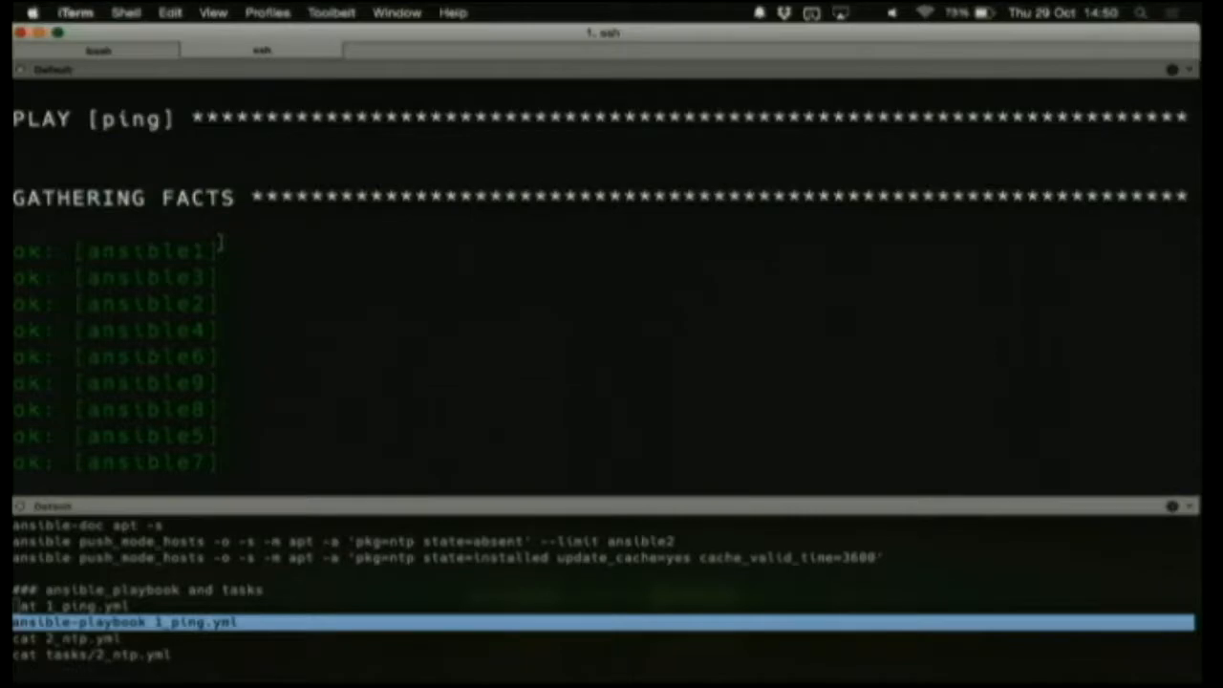
pyautogui.scroll(-3)
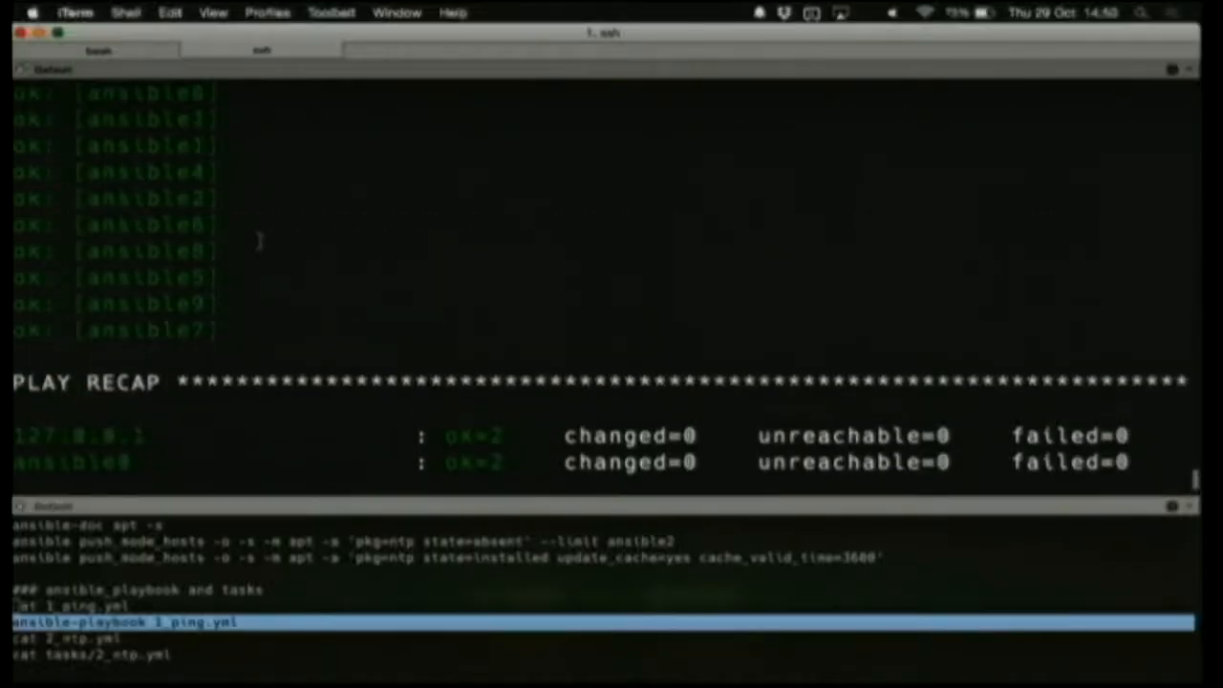
pyautogui.scroll(3)
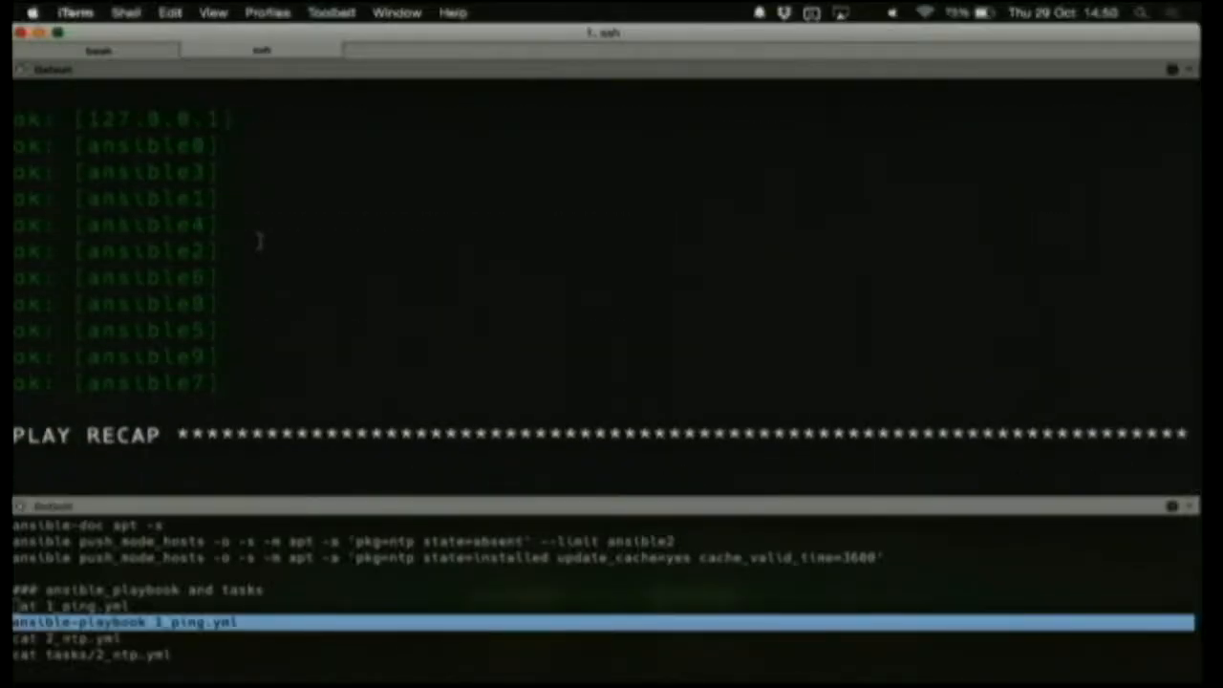
pyautogui.scroll(-3)
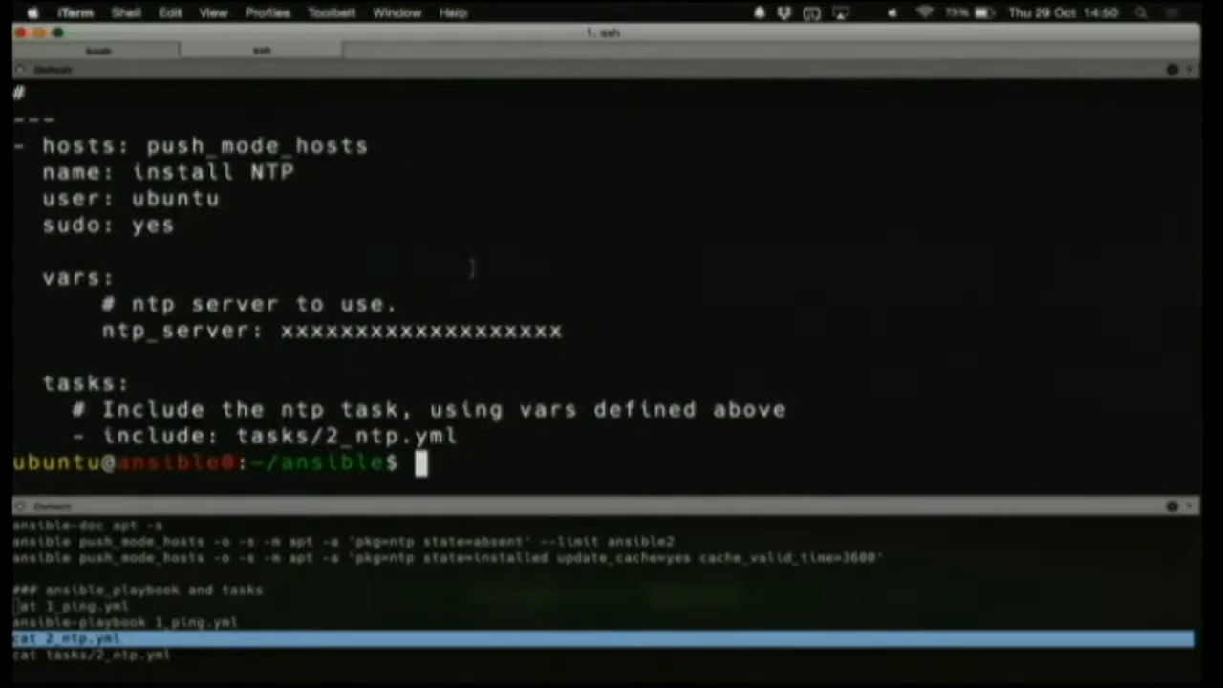
# Display 2_ntp.yml with its ntp_server variable and included tasks/2_ntp.yml
pyautogui.write('cat 2_ntp.yml')
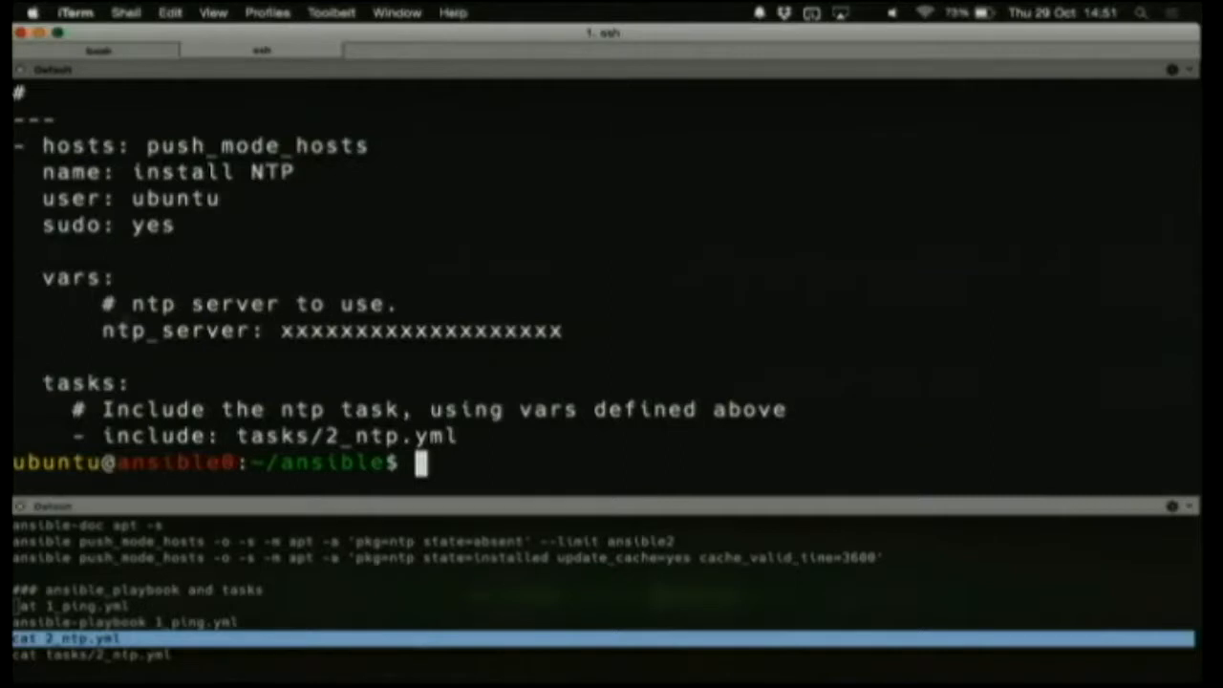
pyautogui.doubleClick(176, 331)
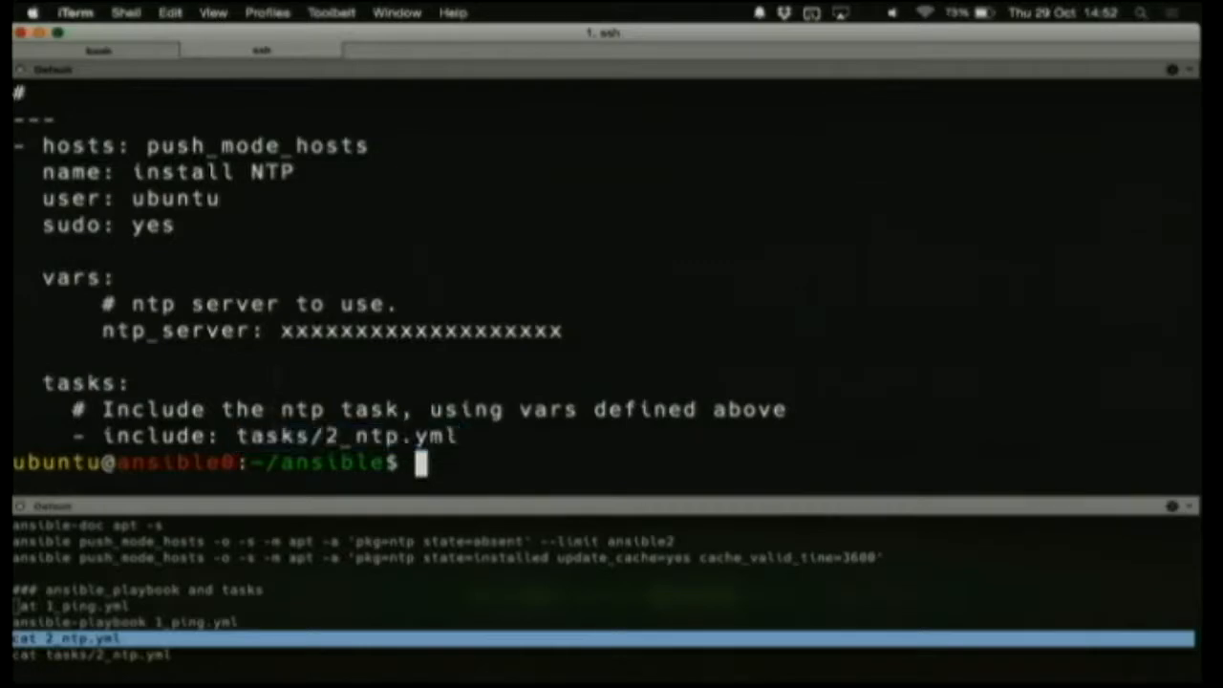
pyautogui.doubleClick(346, 436)
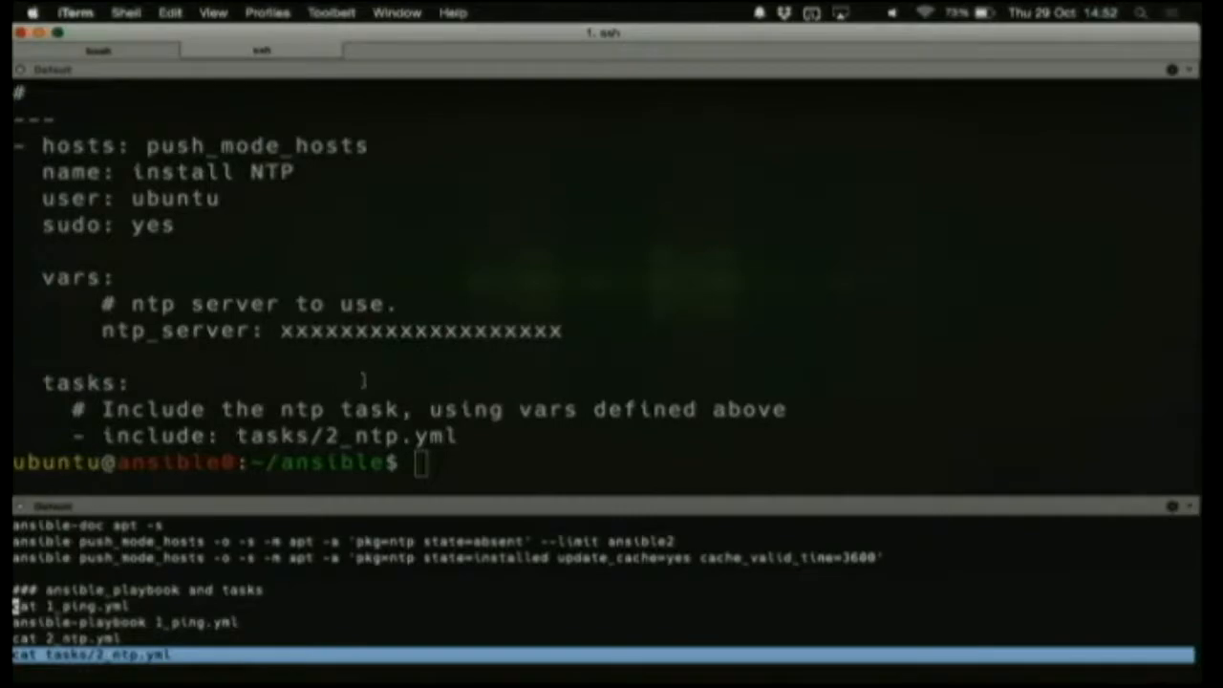
# Display tasks/2_ntp.yml showing the ntp install, templated ntp.conf copy and localtime tasks
pyautogui.write('cat tasks/2_ntp.yml')
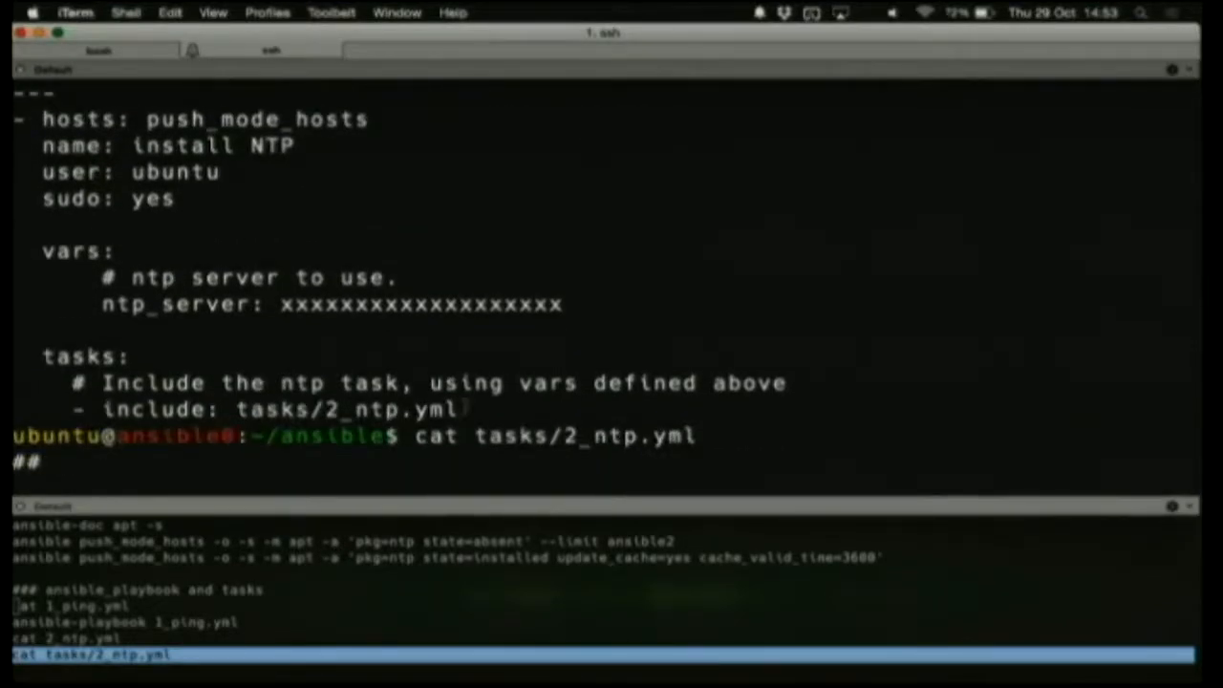
pyautogui.scroll(-3)
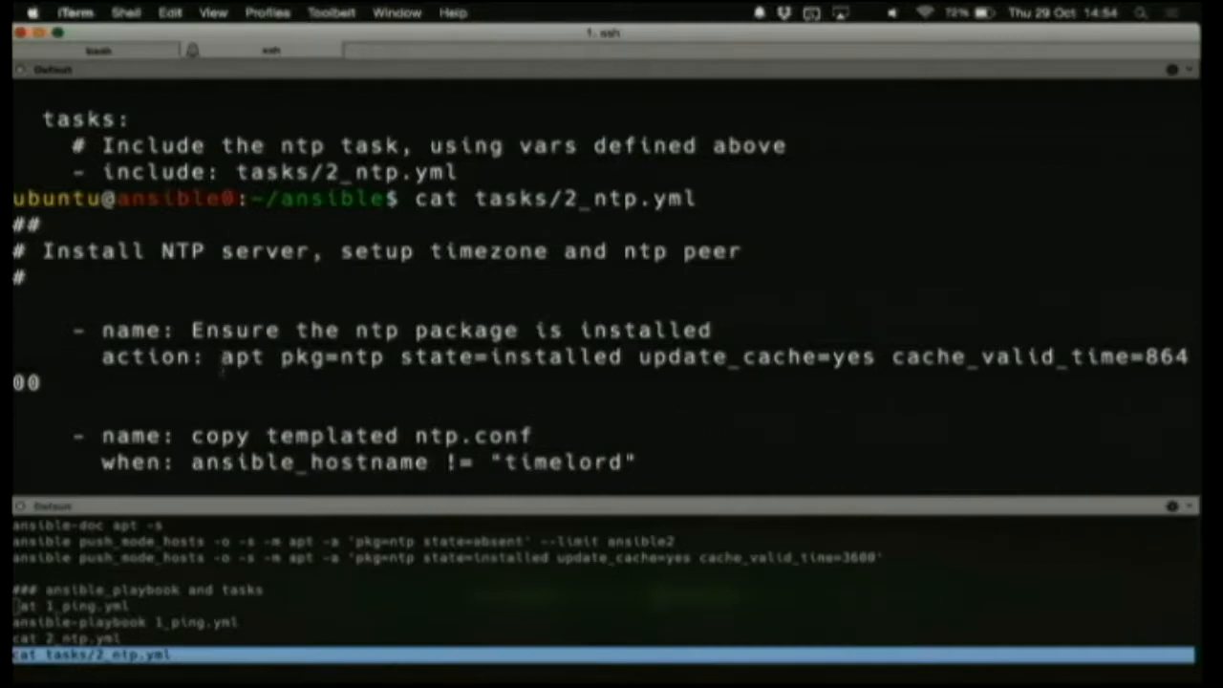
pyautogui.moveTo(220, 357); pyautogui.dragTo(39, 382)
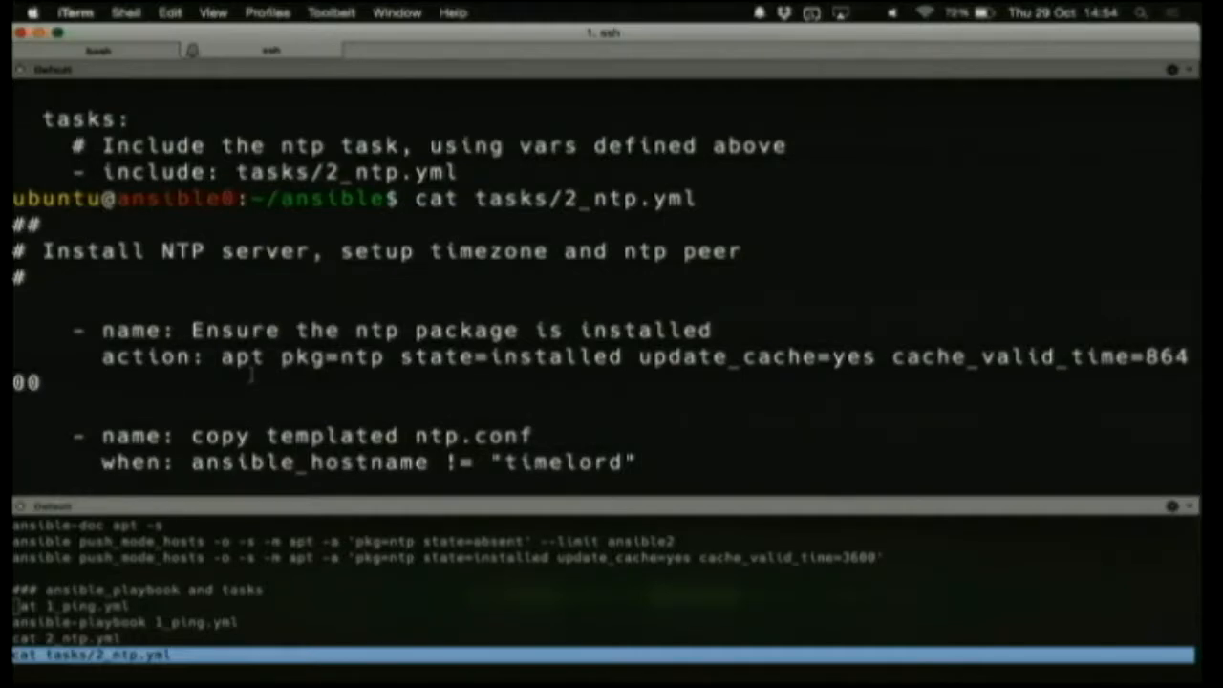
pyautogui.scroll(-3)
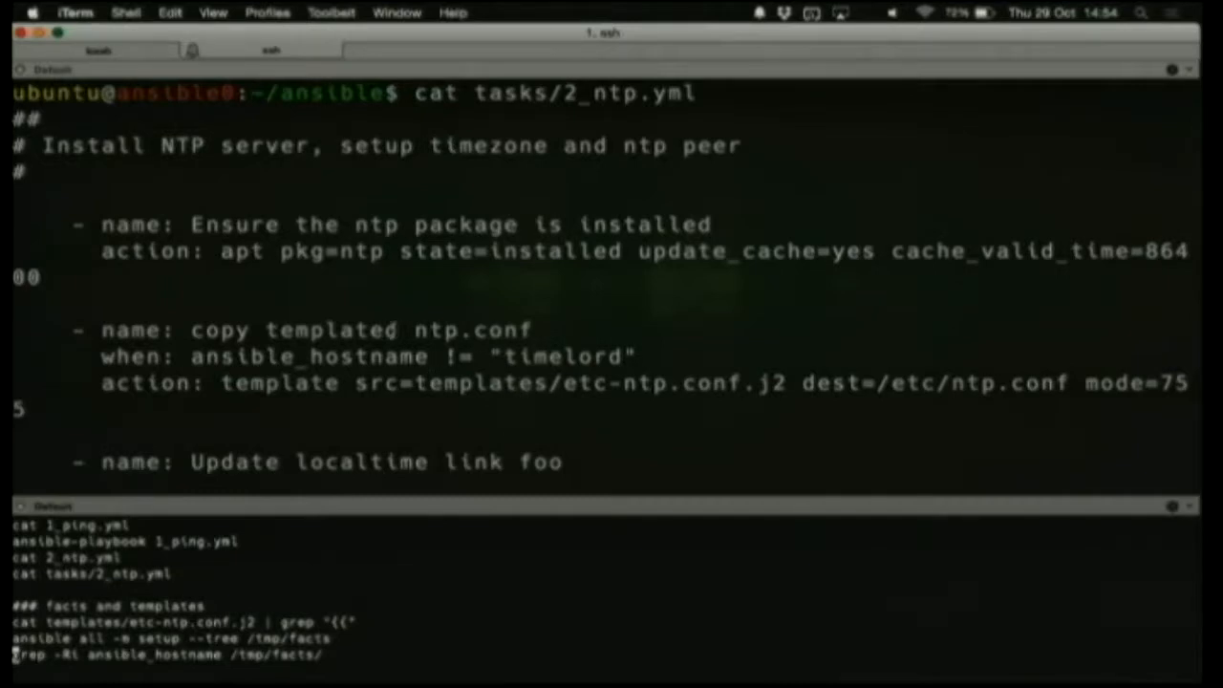
pyautogui.tripleClick(382, 358)
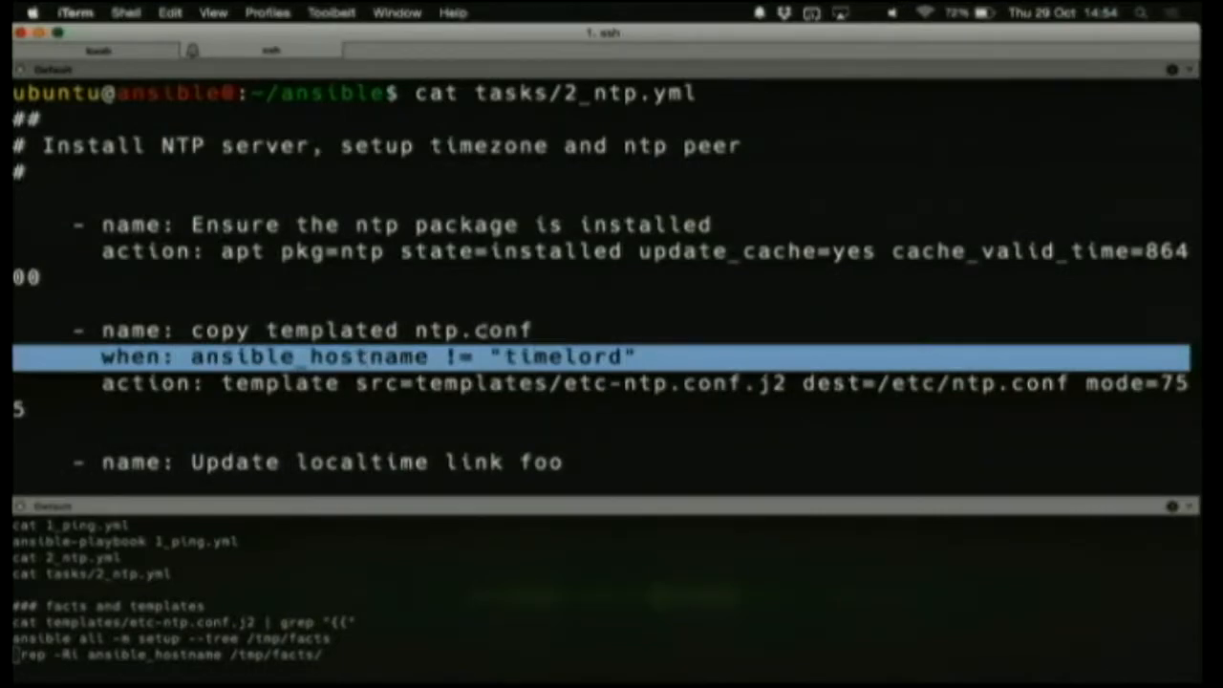
pyautogui.doubleClick(564, 357)
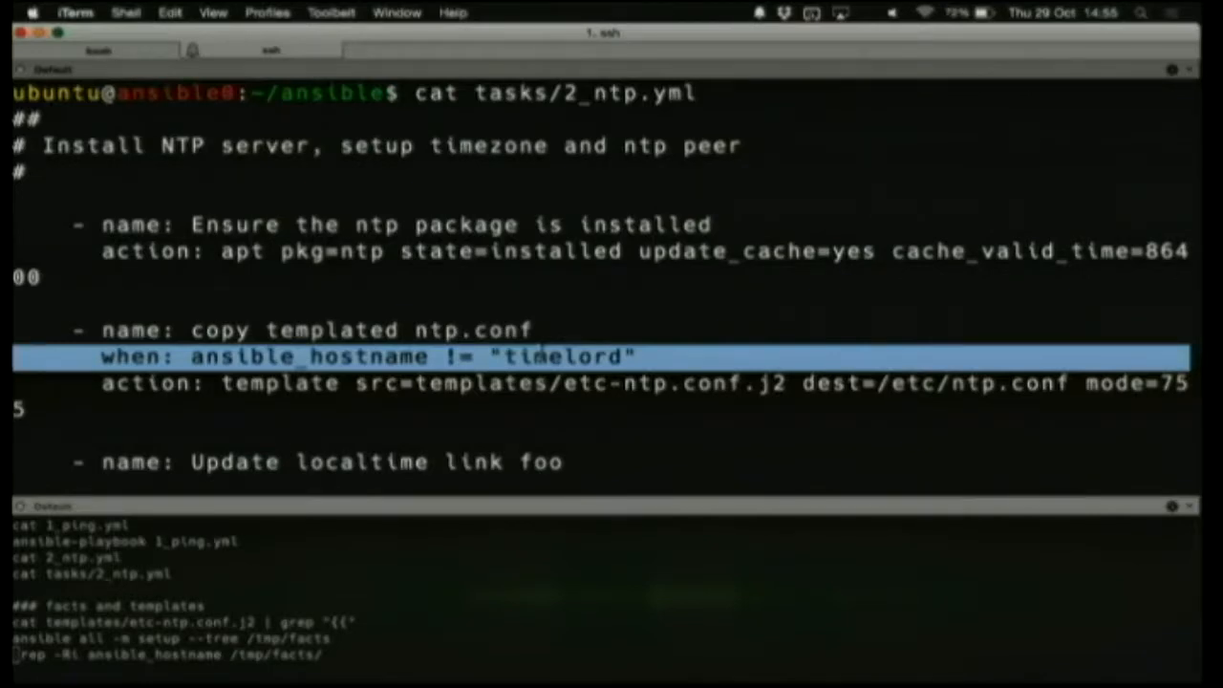
pyautogui.doubleClick(562, 357)
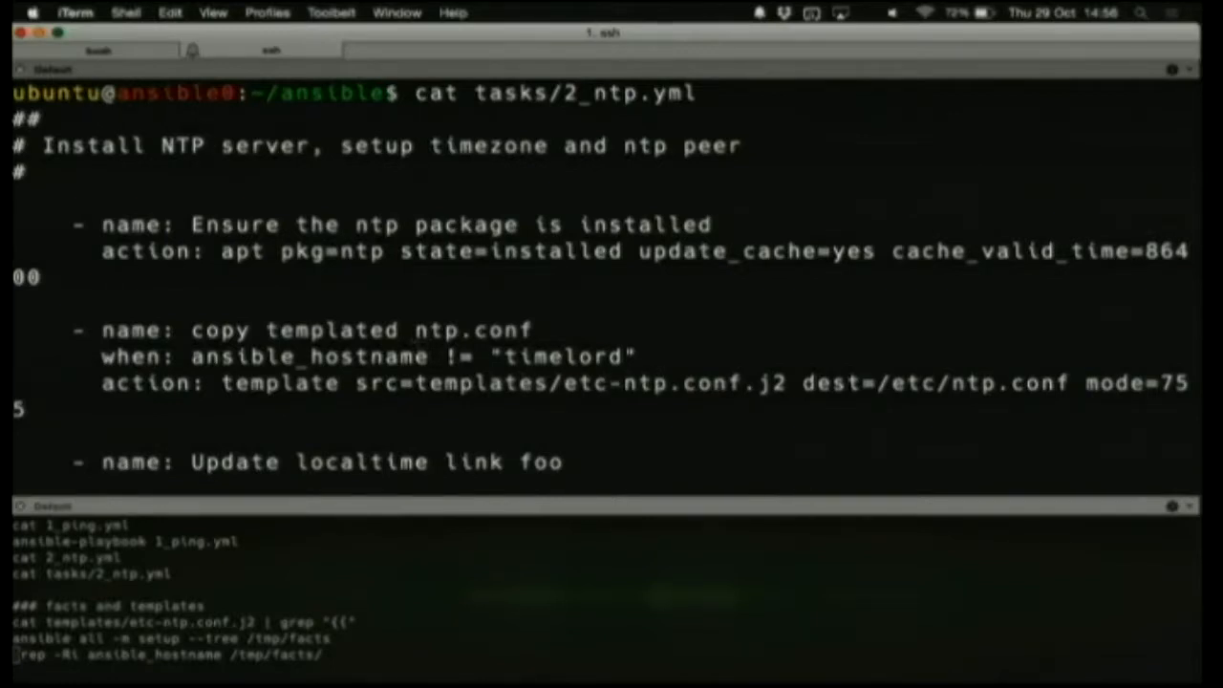
pyautogui.doubleClick(279, 383)
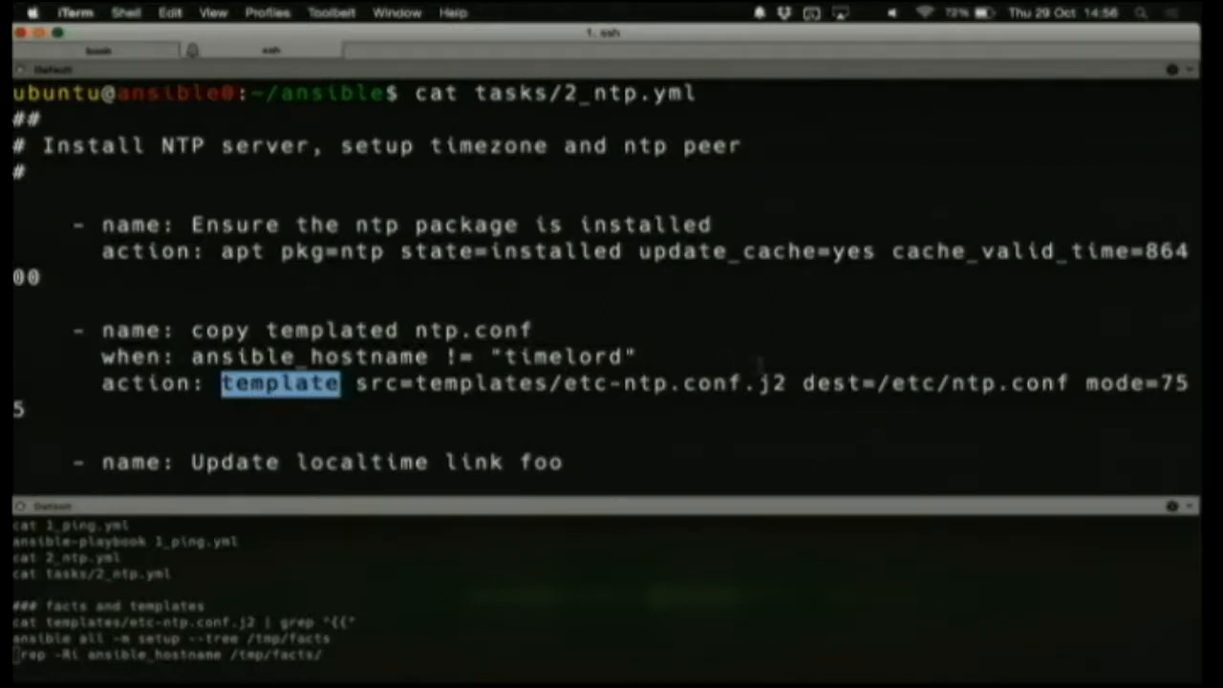
# Grep templates/etc-ntp.conf.j2 for '{{', revealing the line server {{ ntp_server }}
pyautogui.doubleClick(765, 382)
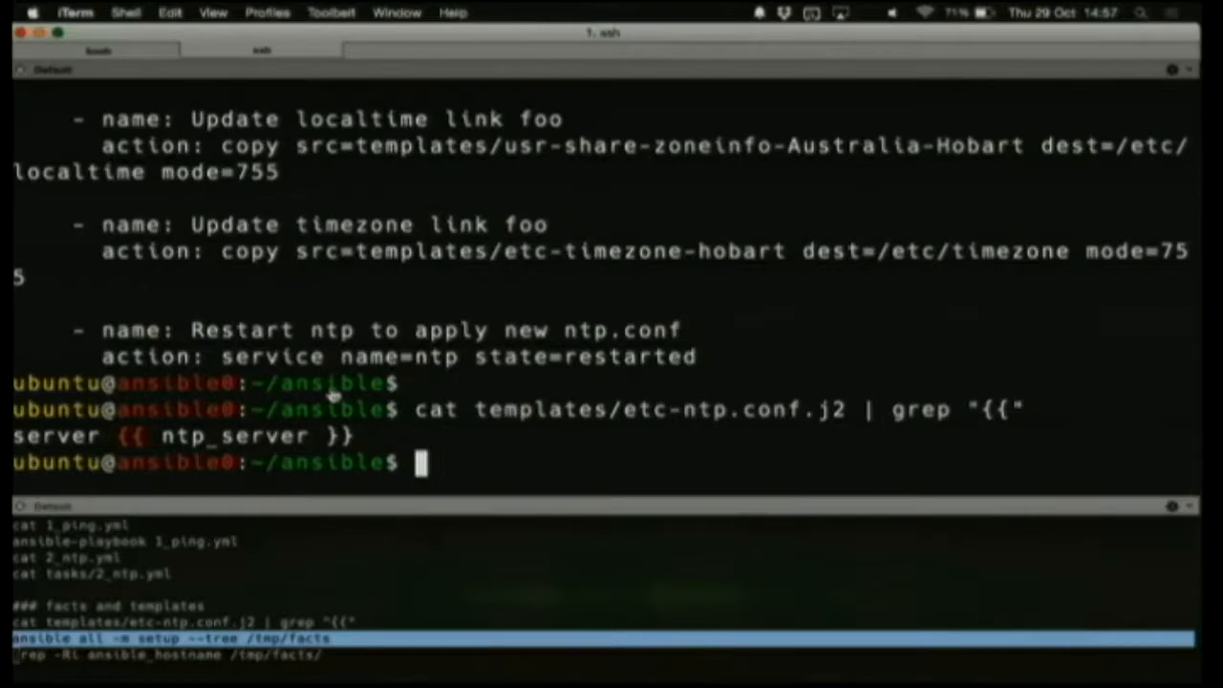
# Enter 'ansible all -m setup --tree /tmp/facts' to gather facts from every host into /tmp/facts
pyautogui.write('ansible all -m setup --tree /tmp/facts')
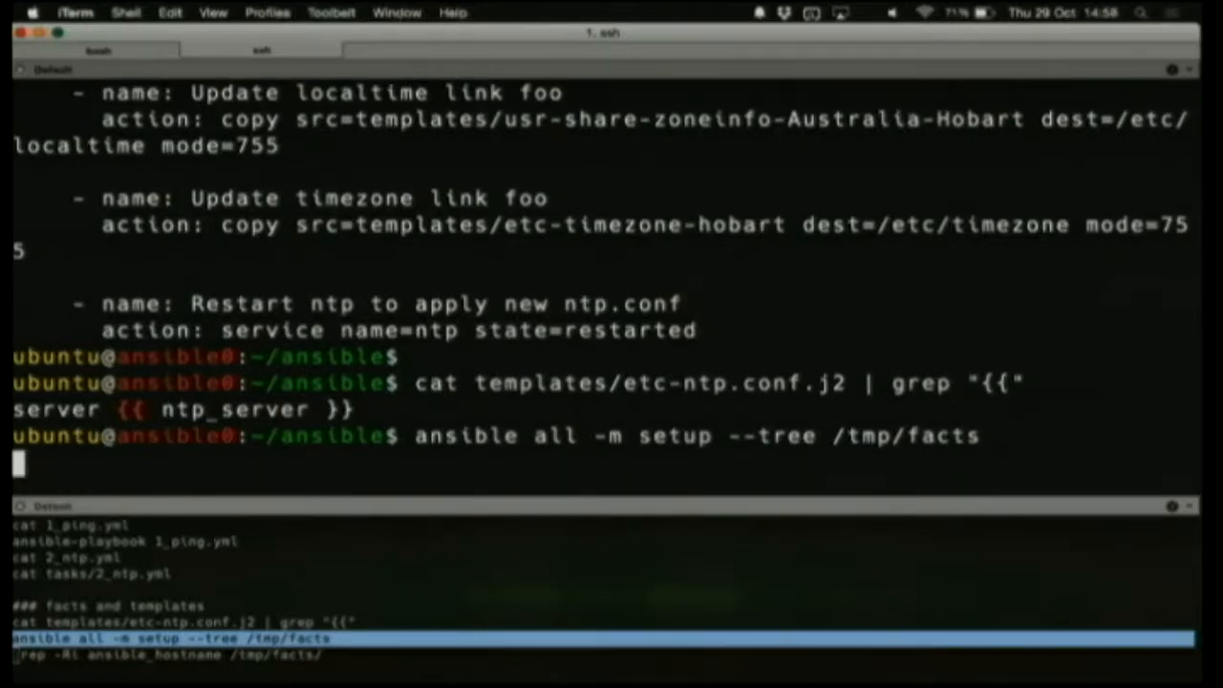
# Run the setup command so facts for ansible0 through ansible9 are collected and reviewed
pyautogui.press('Return')
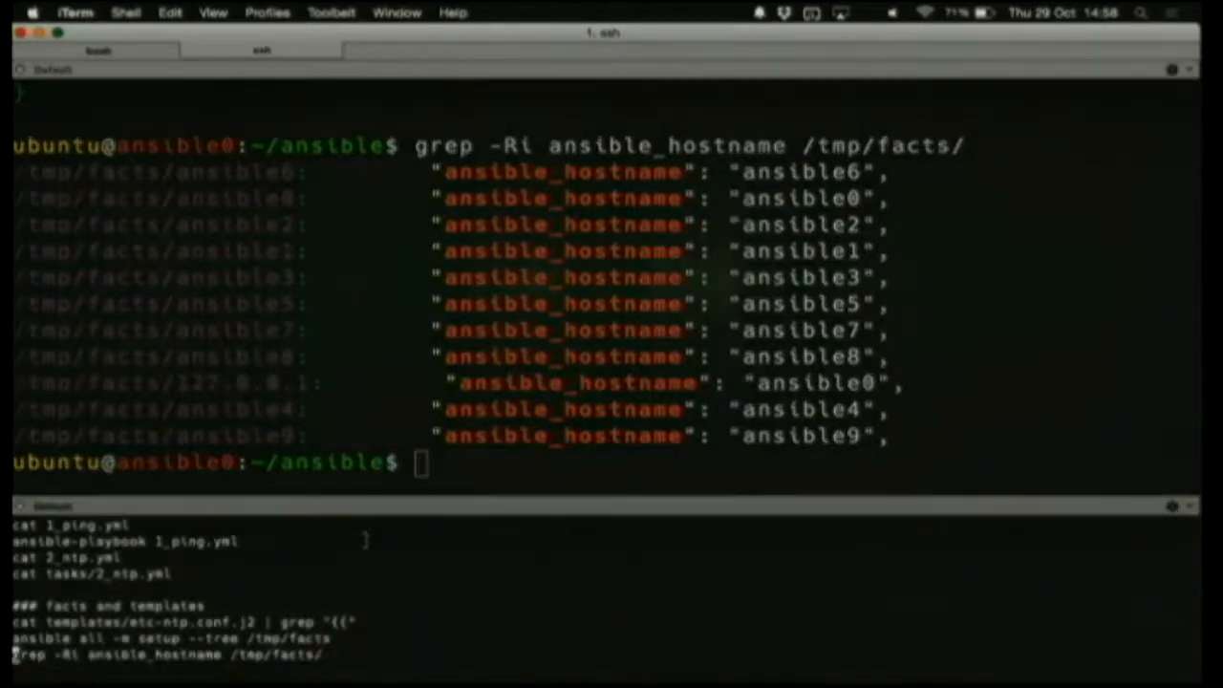
pyautogui.scroll(-3)
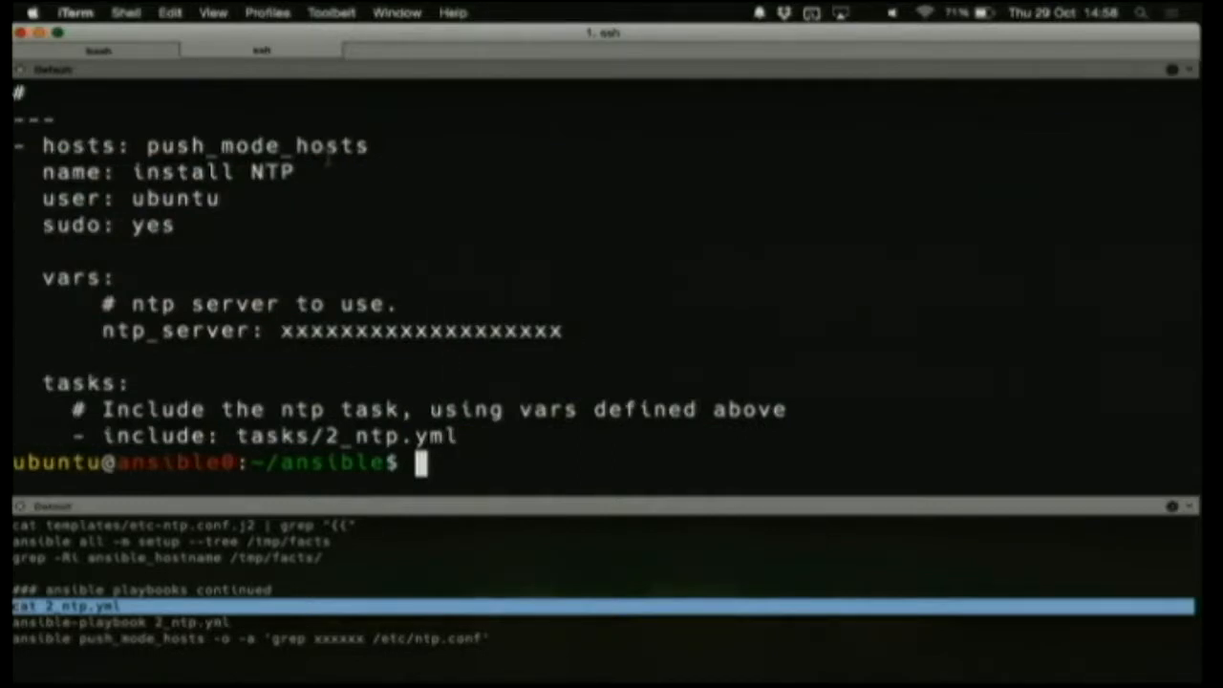
pyautogui.moveTo(302, 411)
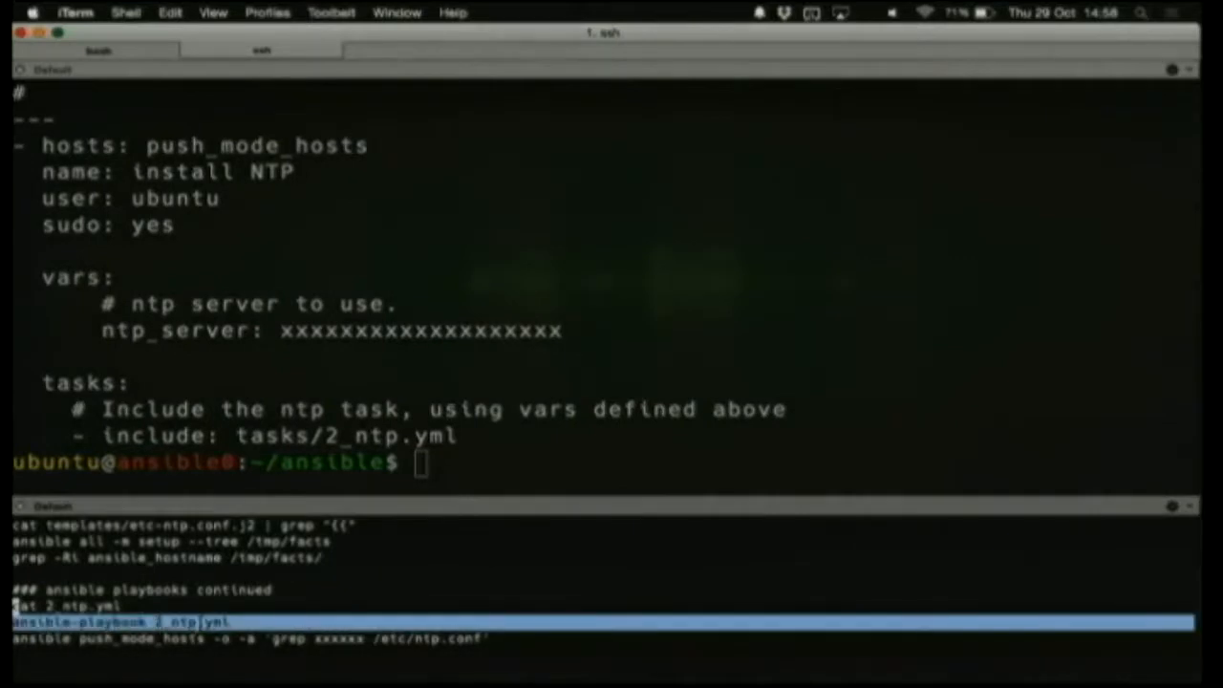
# Enter 'ansible-playbook 2_ntp.yml' at the prompt, ready to run the NTP playbook
pyautogui.write('ansible-playbook 2_ntp.yml')
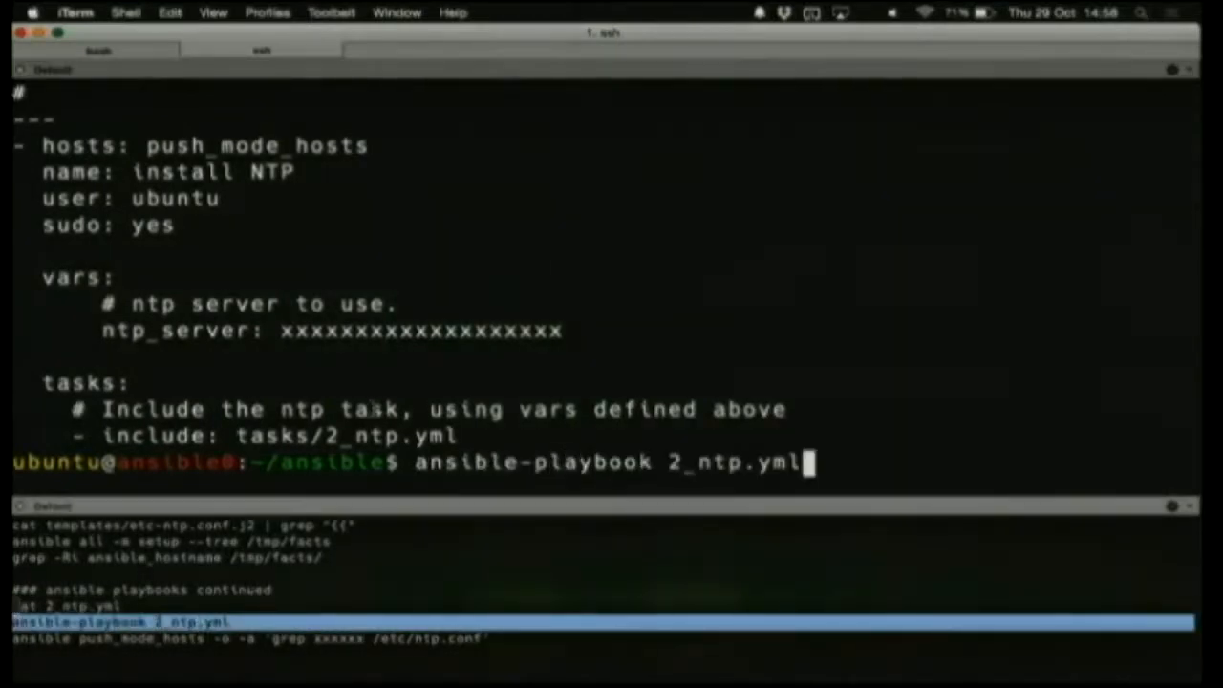